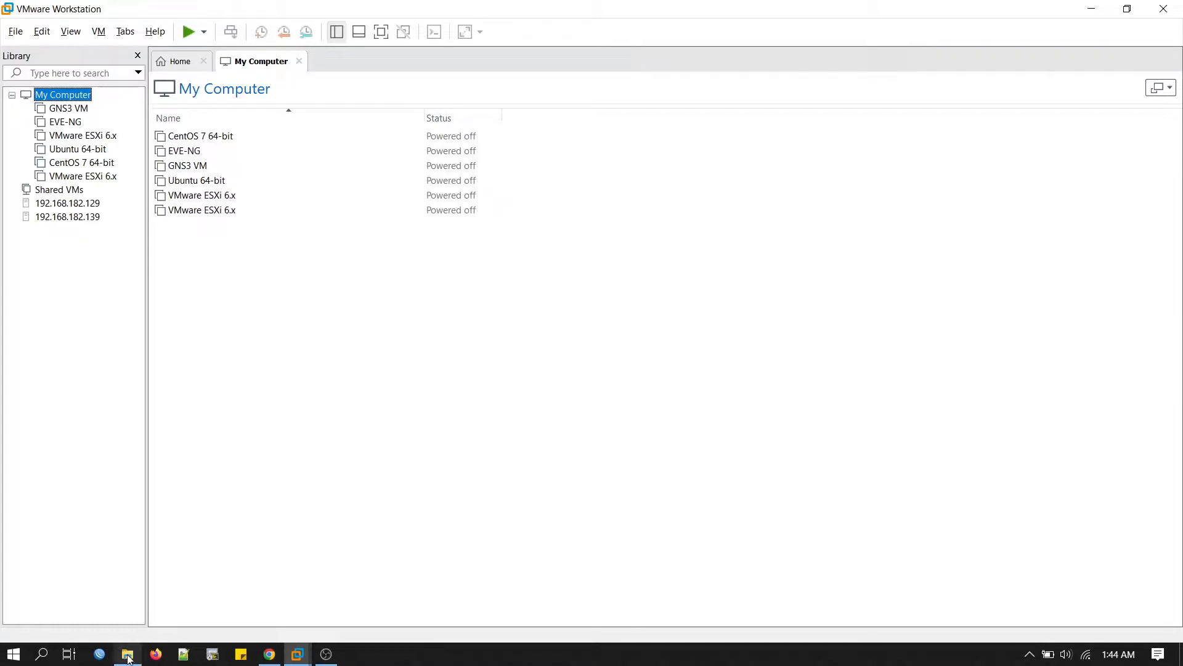
Import the UD IOU v21.ovf appliance as a new virtual machine named UD IOU v21.
{"action": "left_click", "coordinate": [127, 653]}
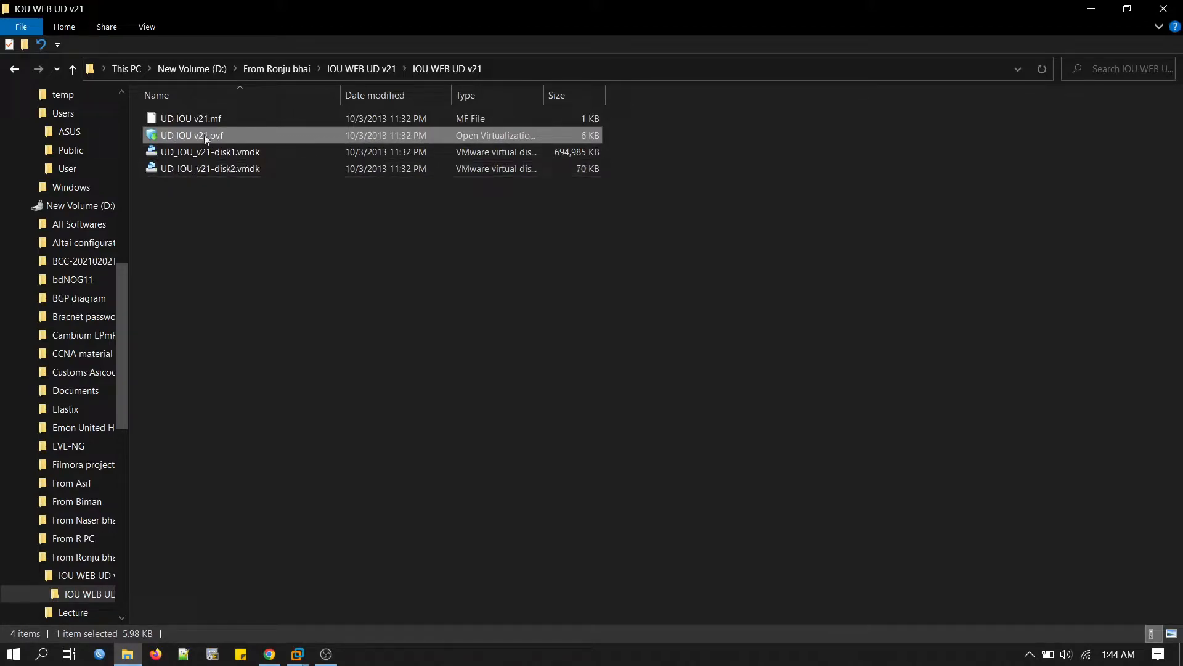
{"action": "double_click", "coordinate": [193, 136]}
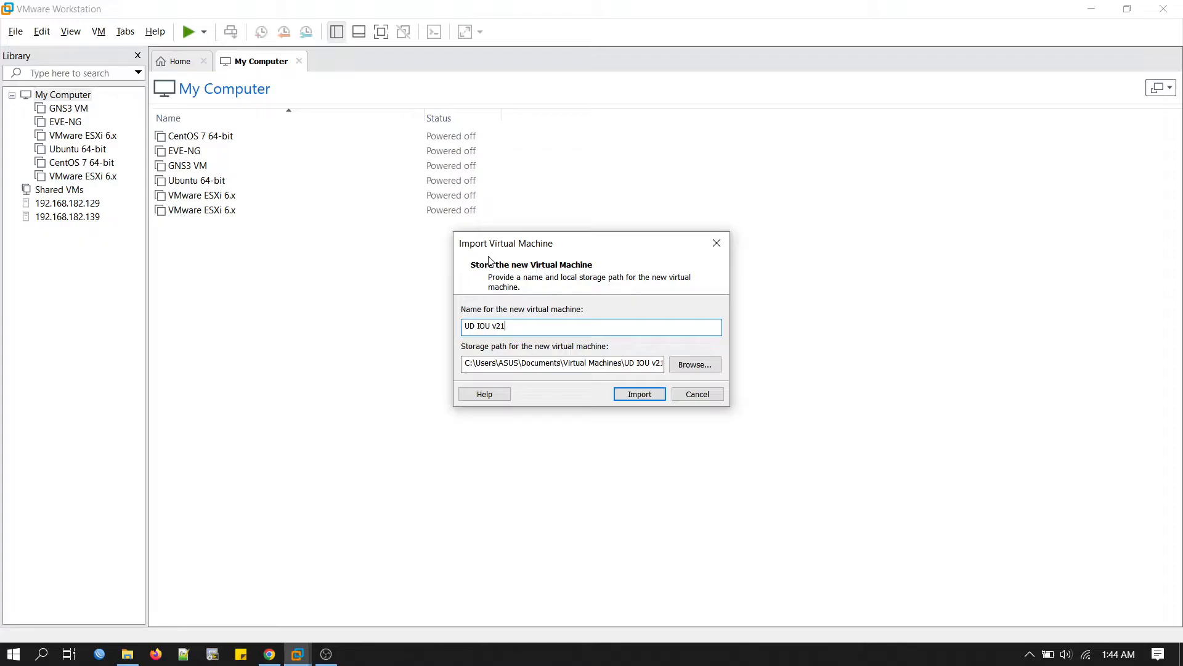
{"action": "mouse_move", "coordinate": [519, 261]}
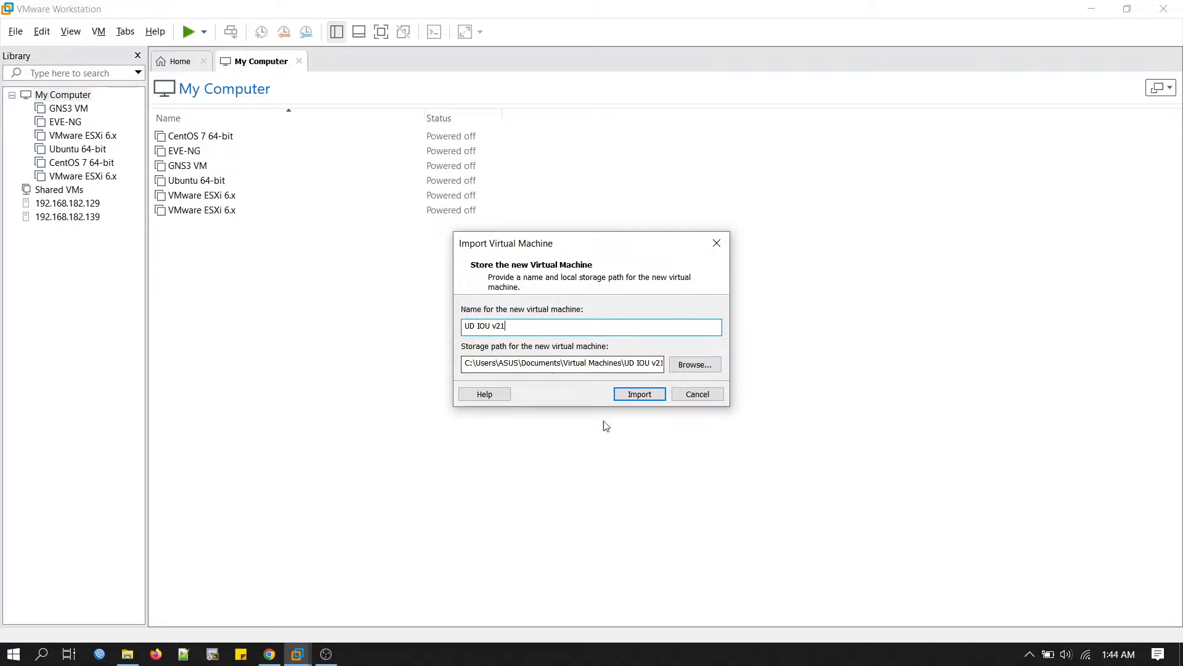
{"action": "mouse_move", "coordinate": [640, 394]}
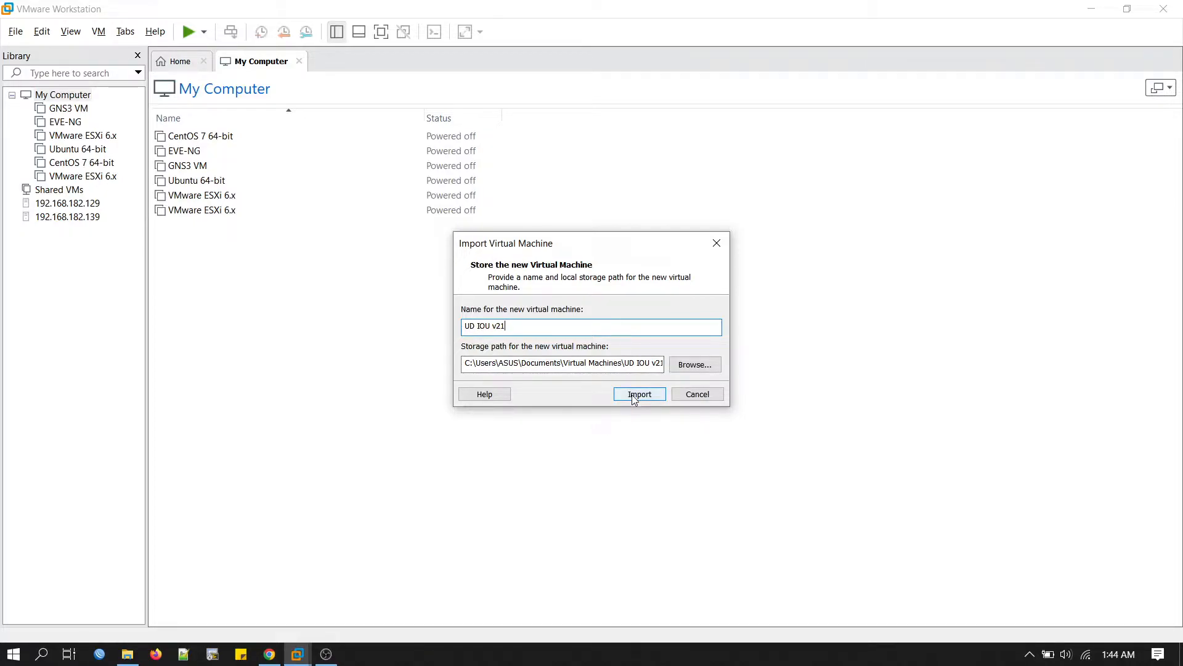
{"action": "left_click", "coordinate": [639, 394]}
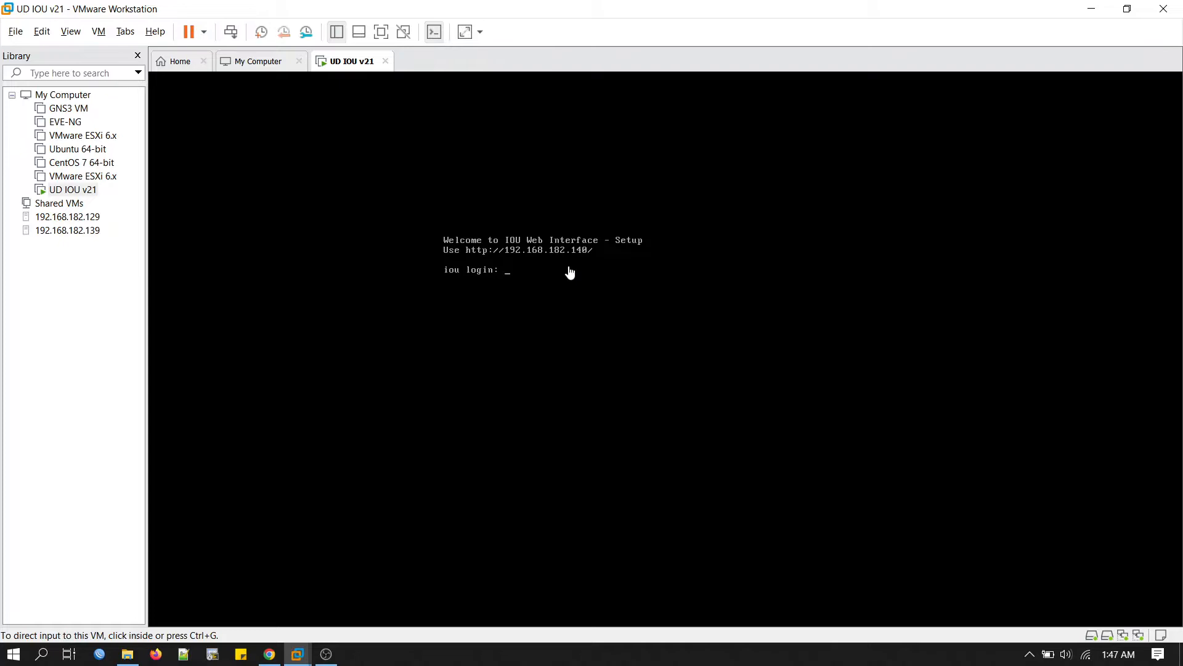
{"action": "mouse_move", "coordinate": [472, 288]}
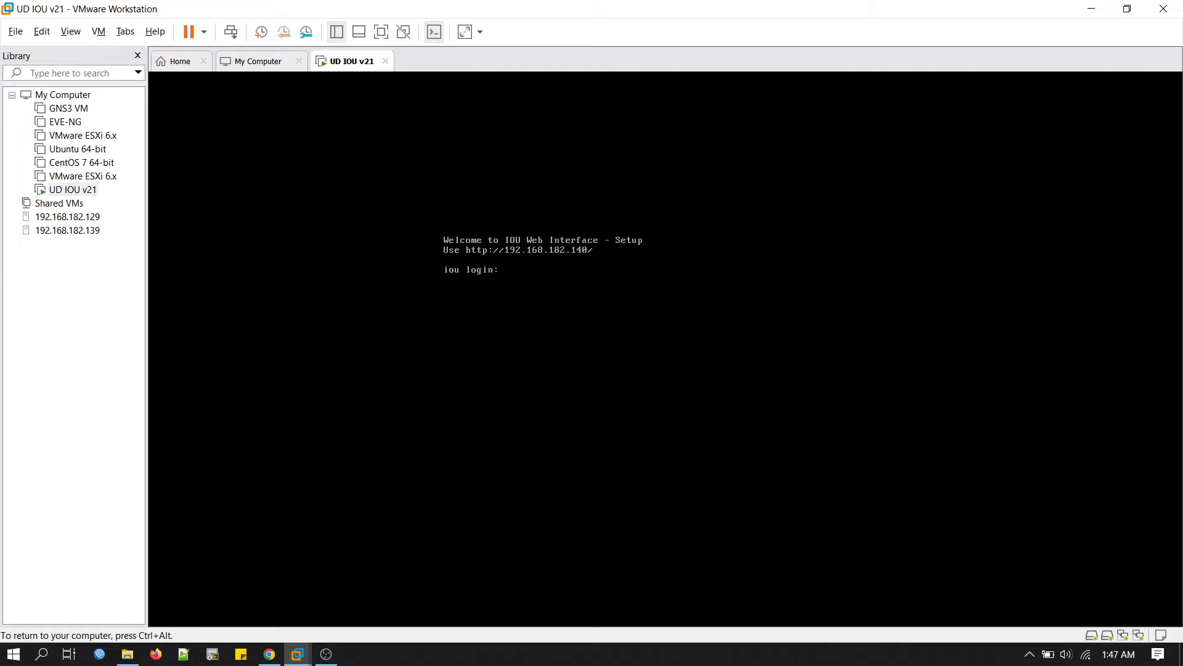
Log in to the booted VM as root and enter ifconfig at the shell prompt.
{"action": "type", "text": "root"}
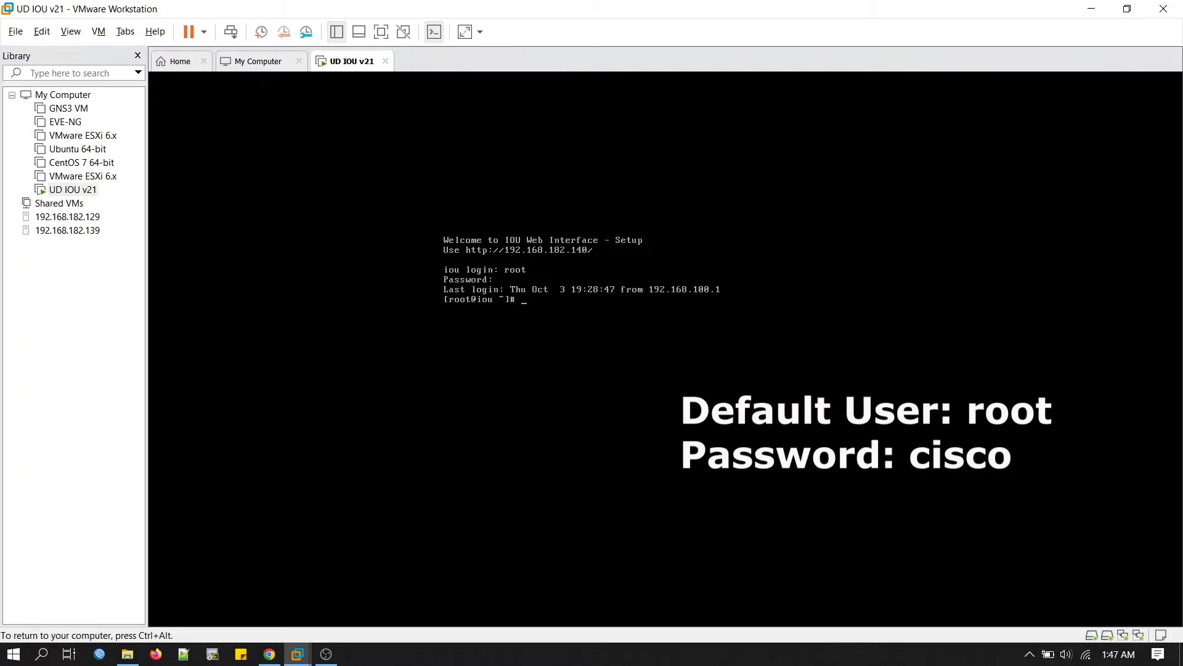
{"action": "type", "text": "ifco"}
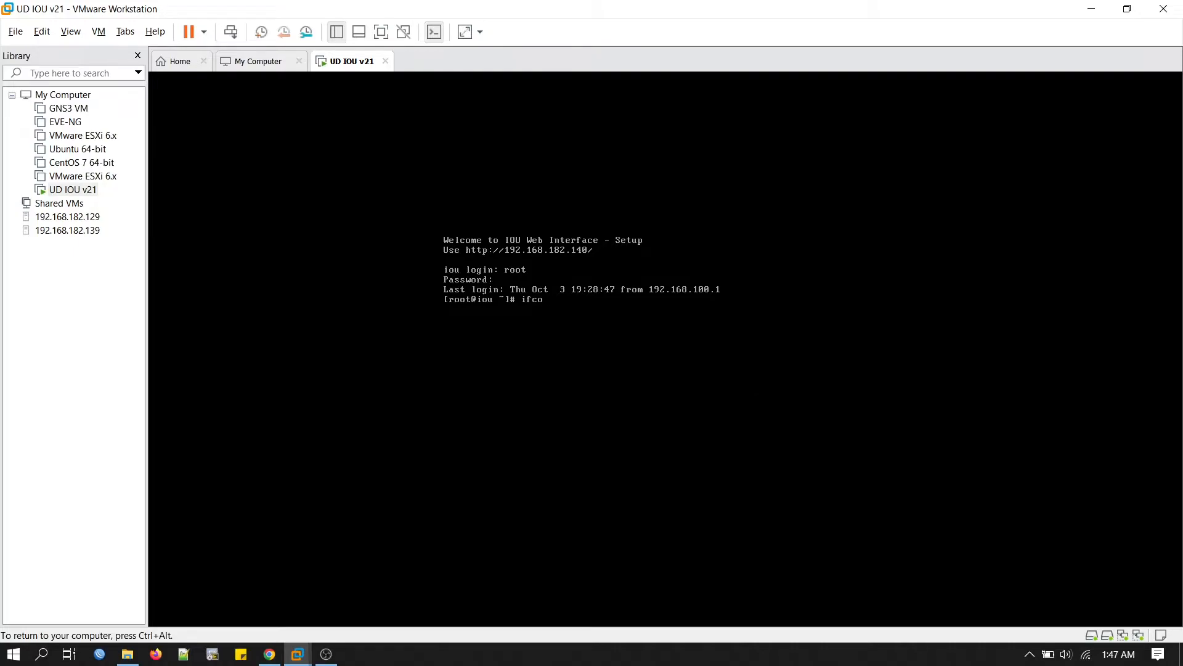
{"action": "type", "text": "nfig"}
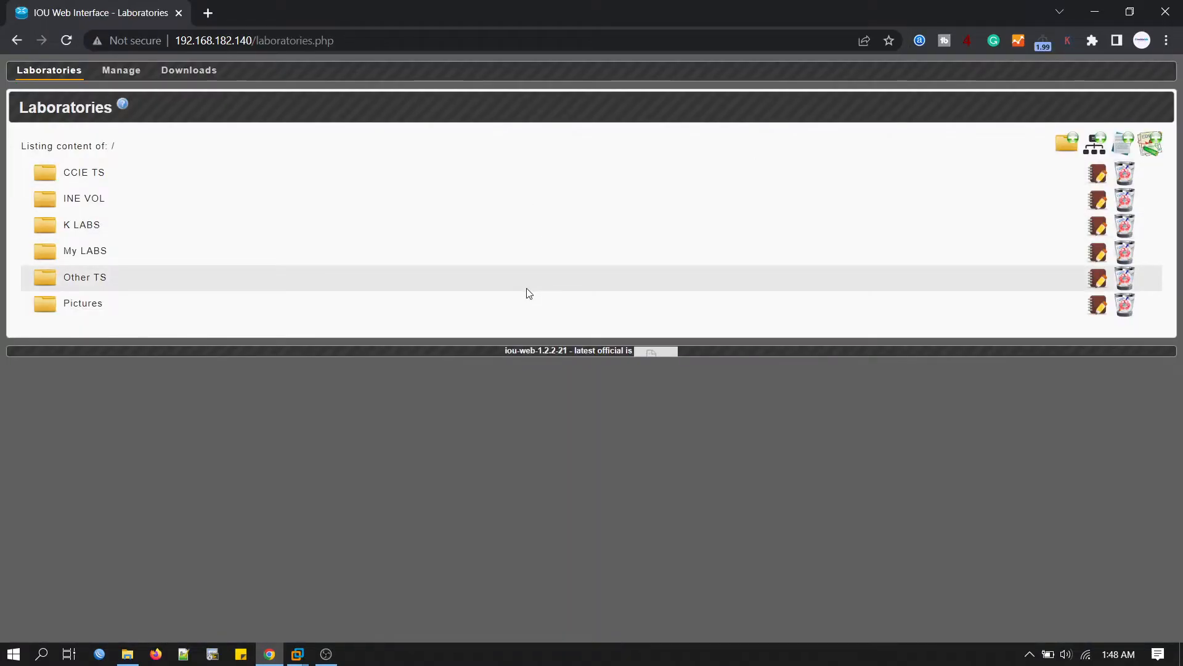
{"action": "mouse_move", "coordinate": [390, 360]}
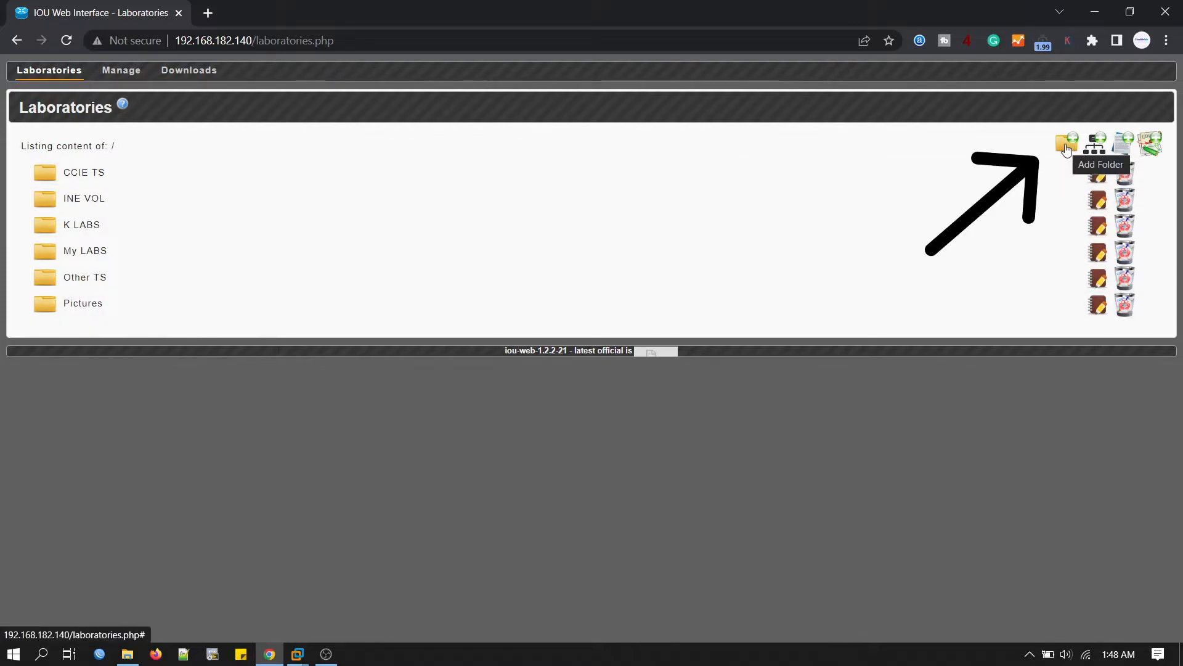
Create a new lab folder named Routing in the Laboratories list.
{"action": "left_click", "coordinate": [1066, 143]}
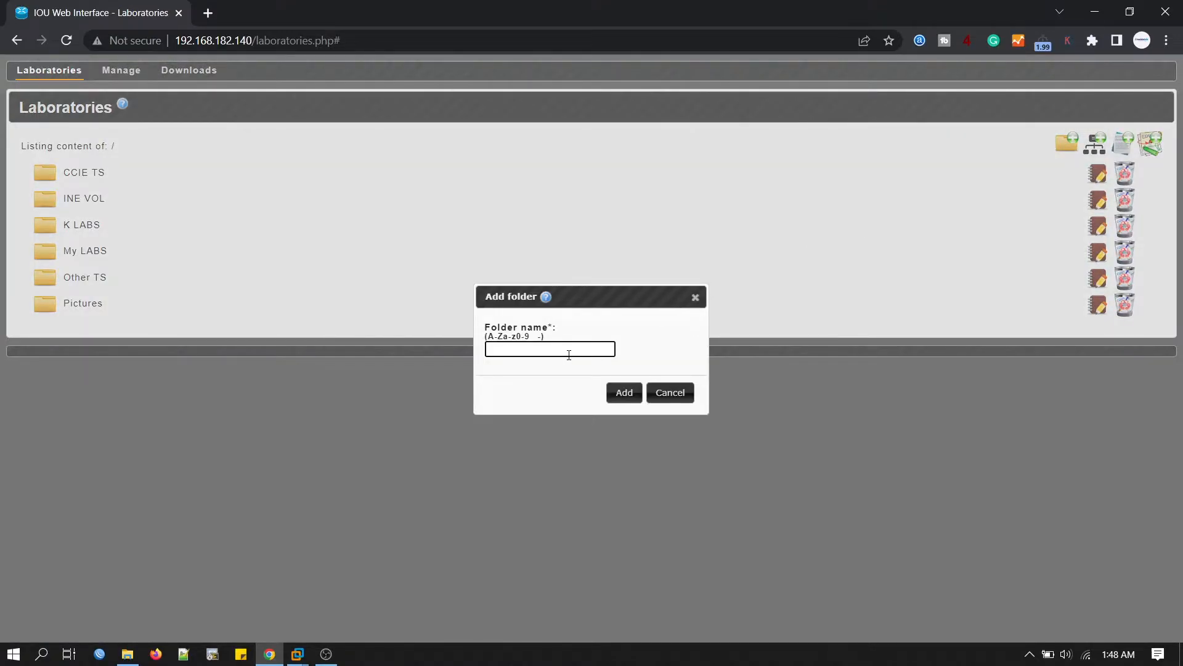
{"action": "type", "text": "R"}
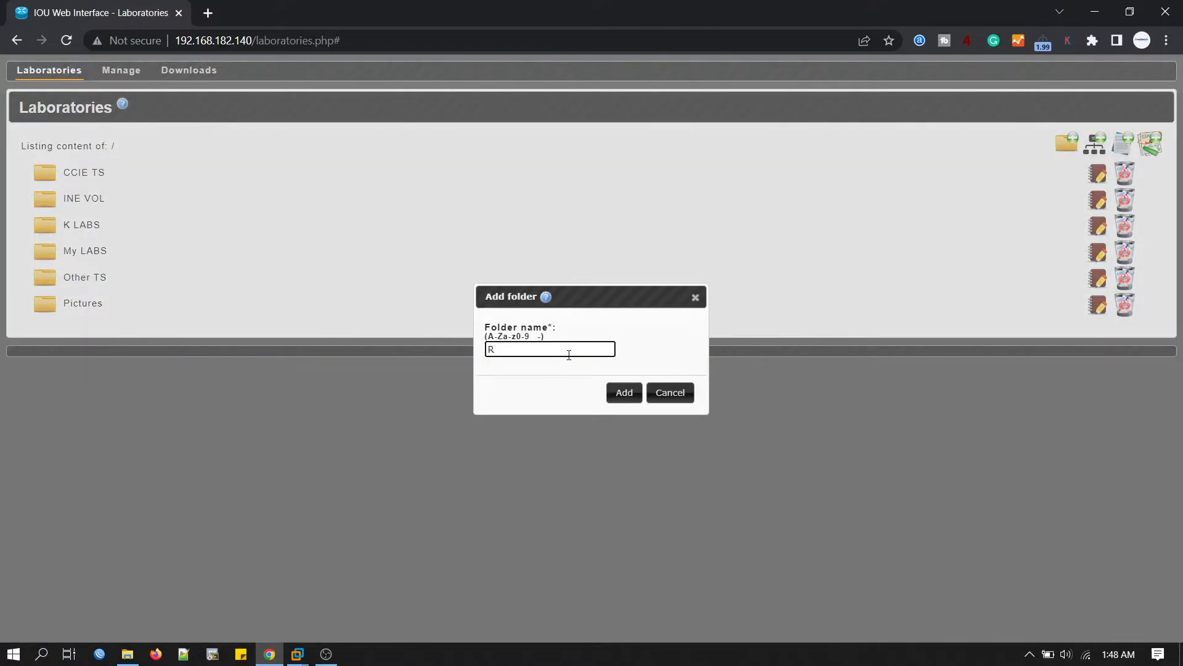
{"action": "type", "text": "outing"}
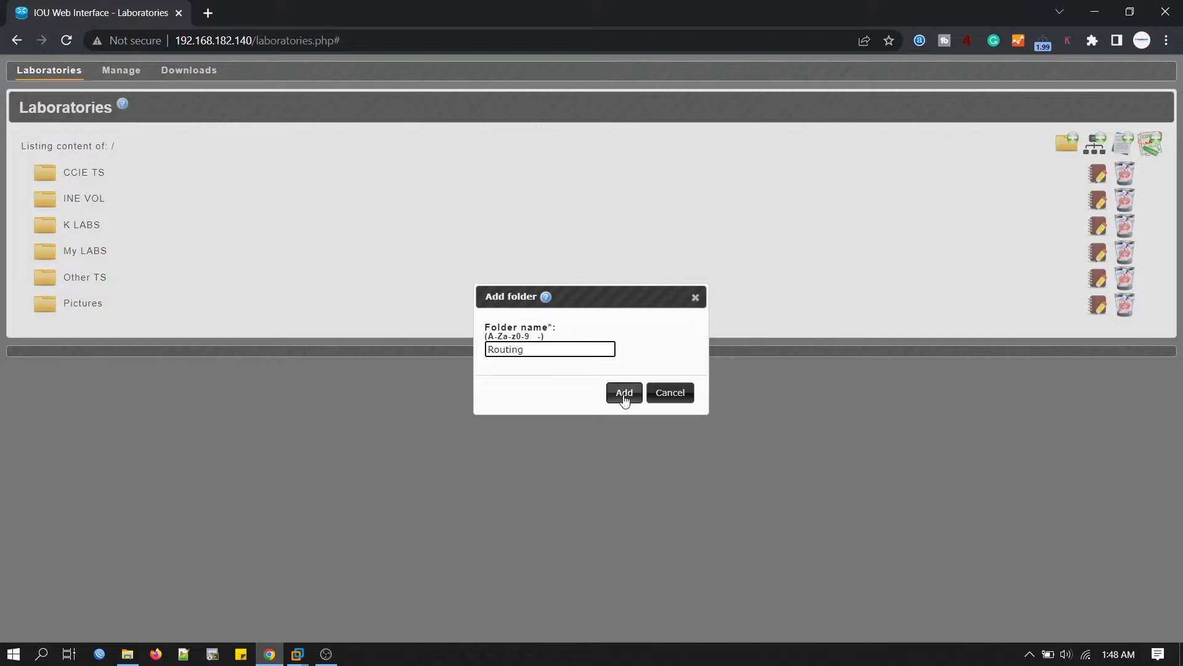
{"action": "left_click", "coordinate": [624, 392]}
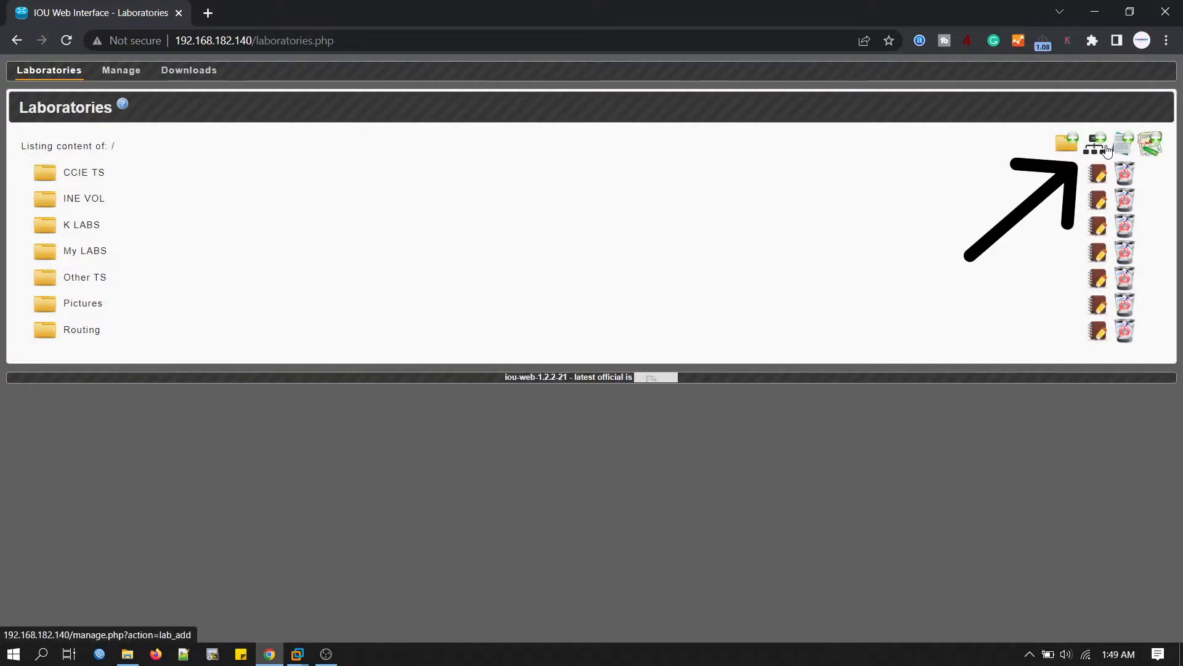
Start a new lab with name and description both set to basic_routing.
{"action": "left_click", "coordinate": [1096, 143]}
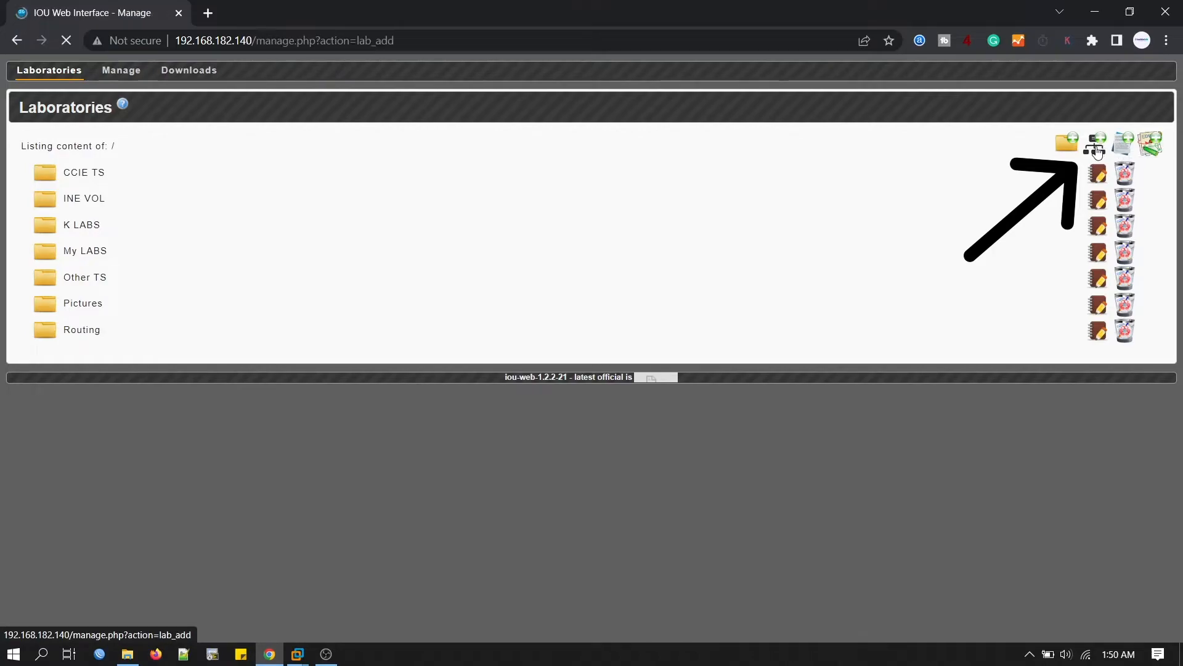
{"action": "left_click", "coordinate": [1095, 143]}
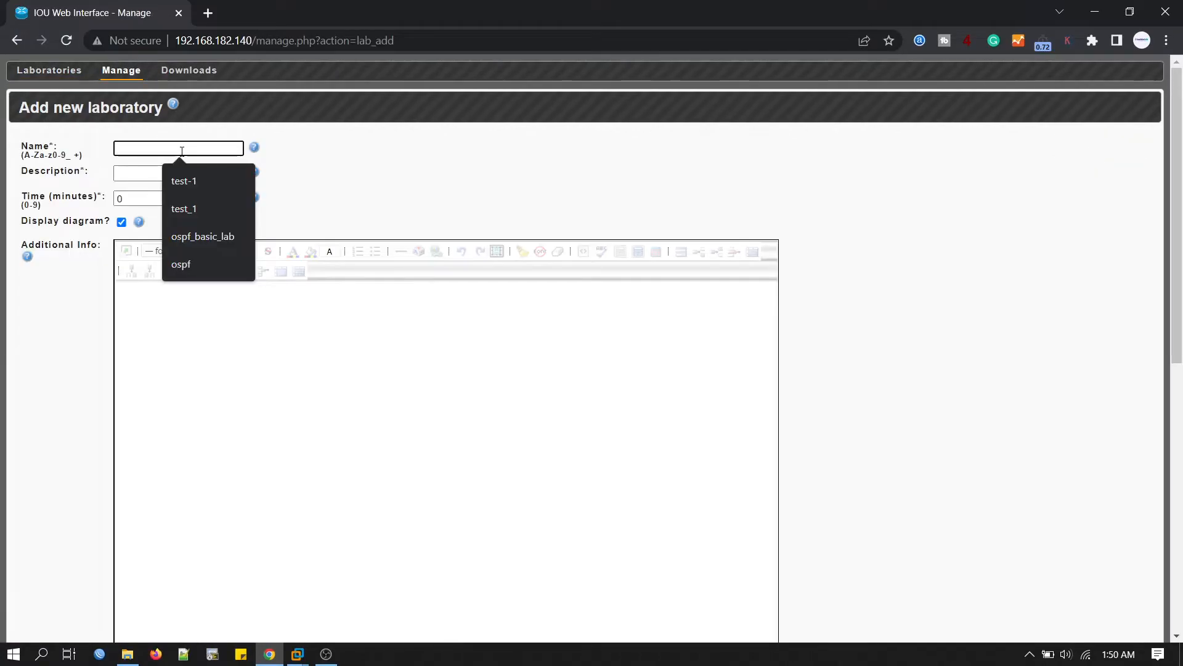
{"action": "type", "text": "basic_r"}
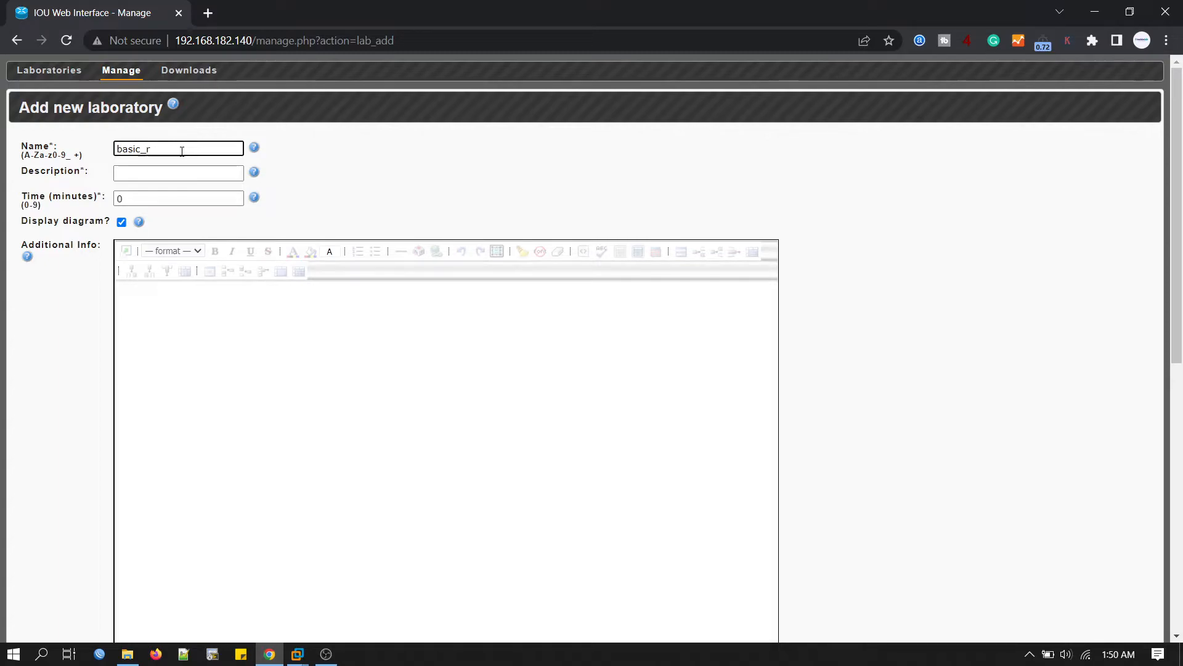
{"action": "type", "text": "outin"}
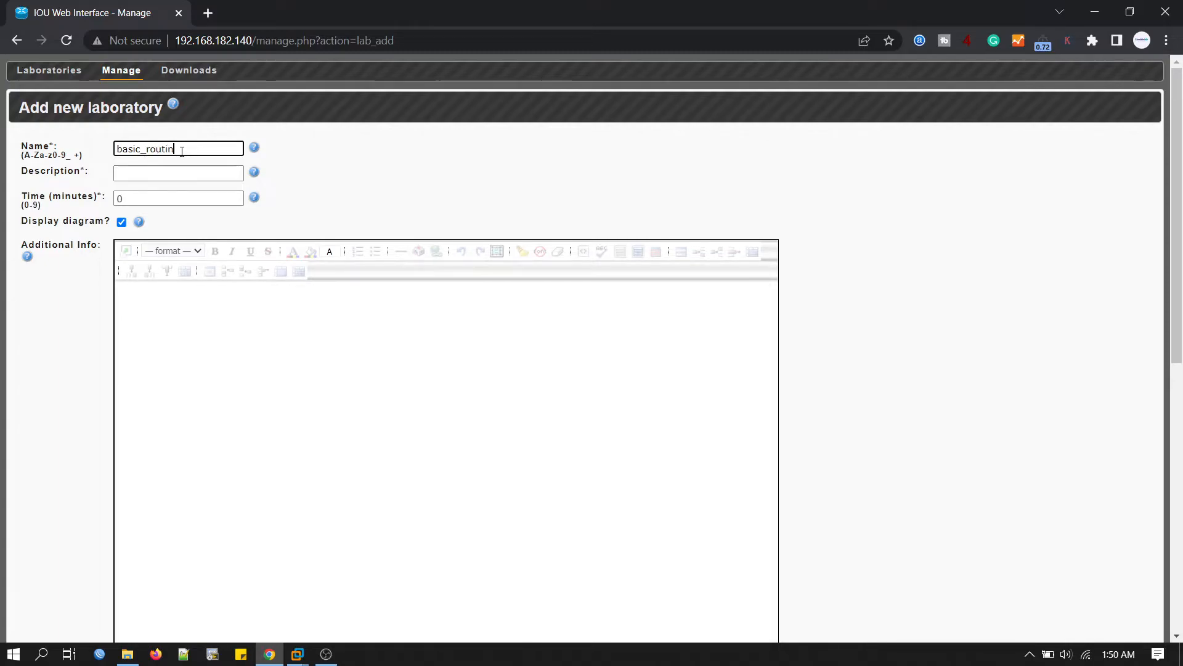
{"action": "left_click", "coordinate": [179, 173]}
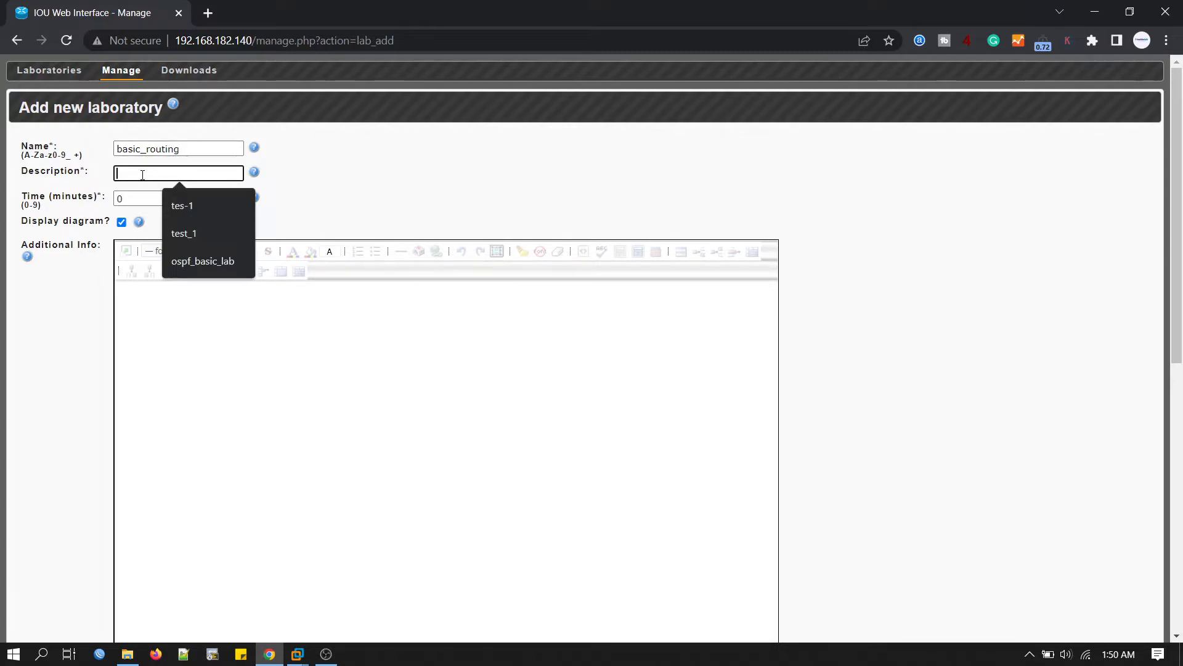
{"action": "type", "text": "basic_routin"}
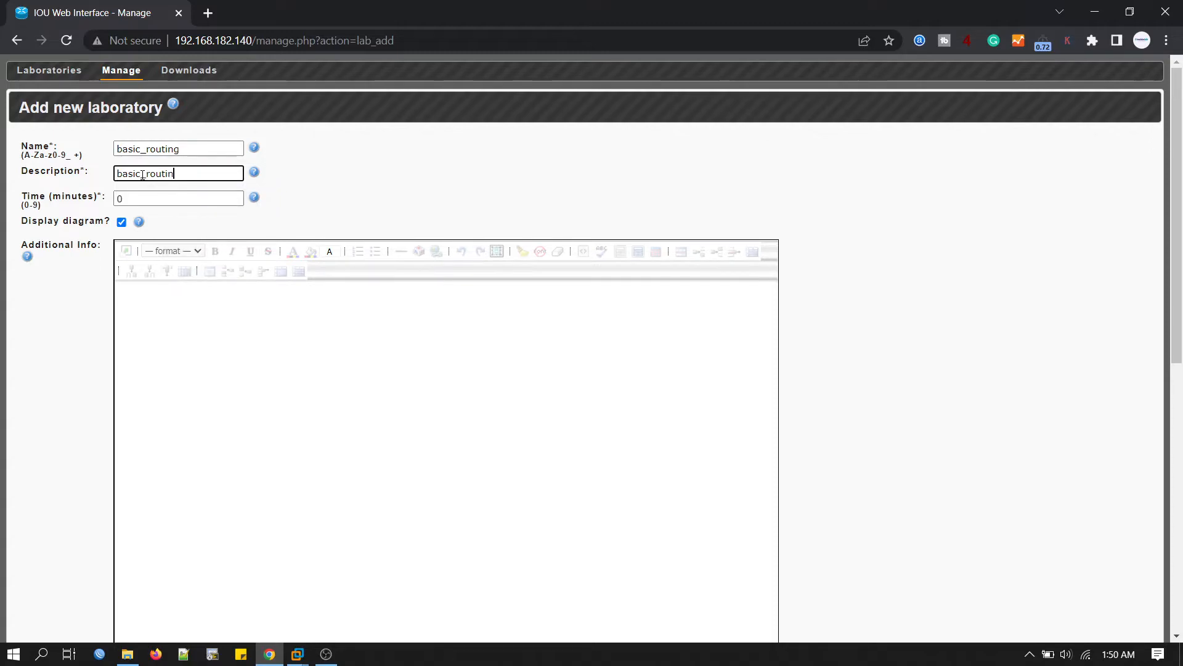
Enter the netmap 1:0/0 2:0/0 linking device 1 to device 2.
{"action": "scroll", "scroll_direction": "down", "scroll_amount": 3}
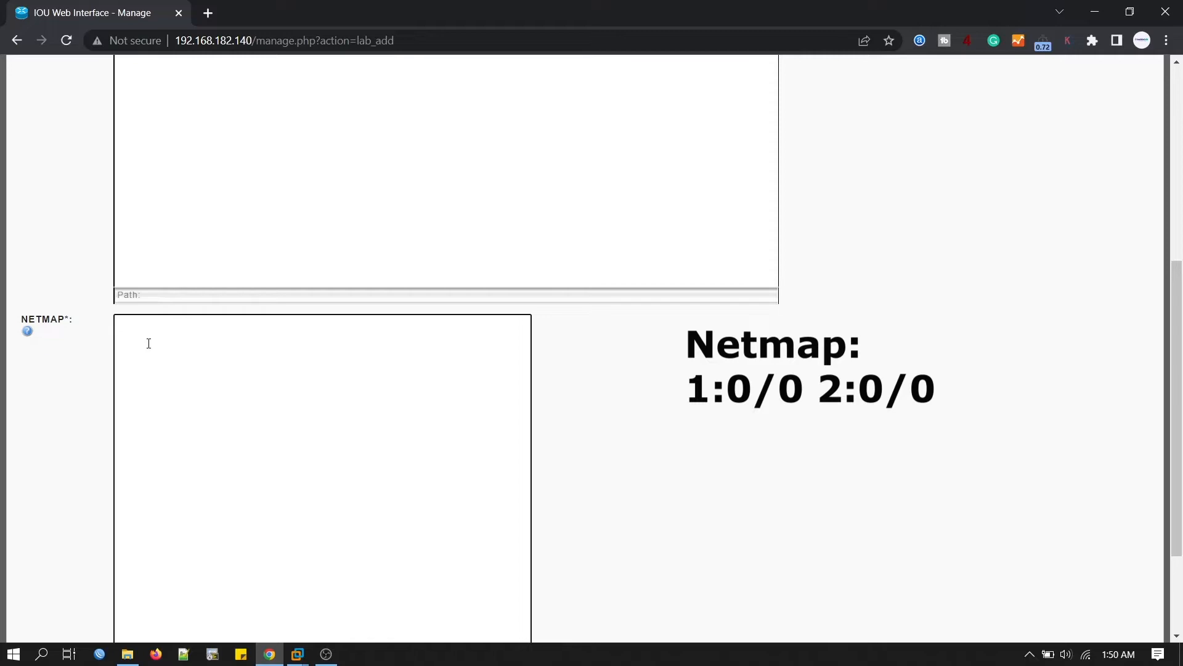
{"action": "type", "text": "1:0/0 2:0/0"}
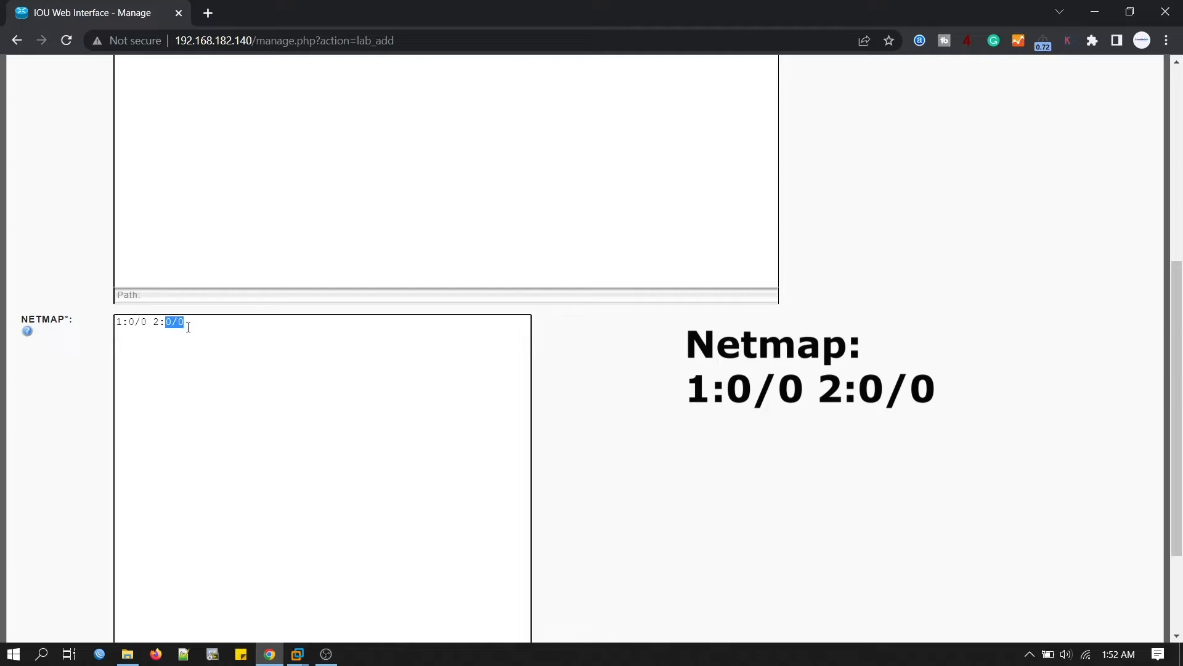
{"action": "scroll", "scroll_direction": "down", "scroll_amount": 3}
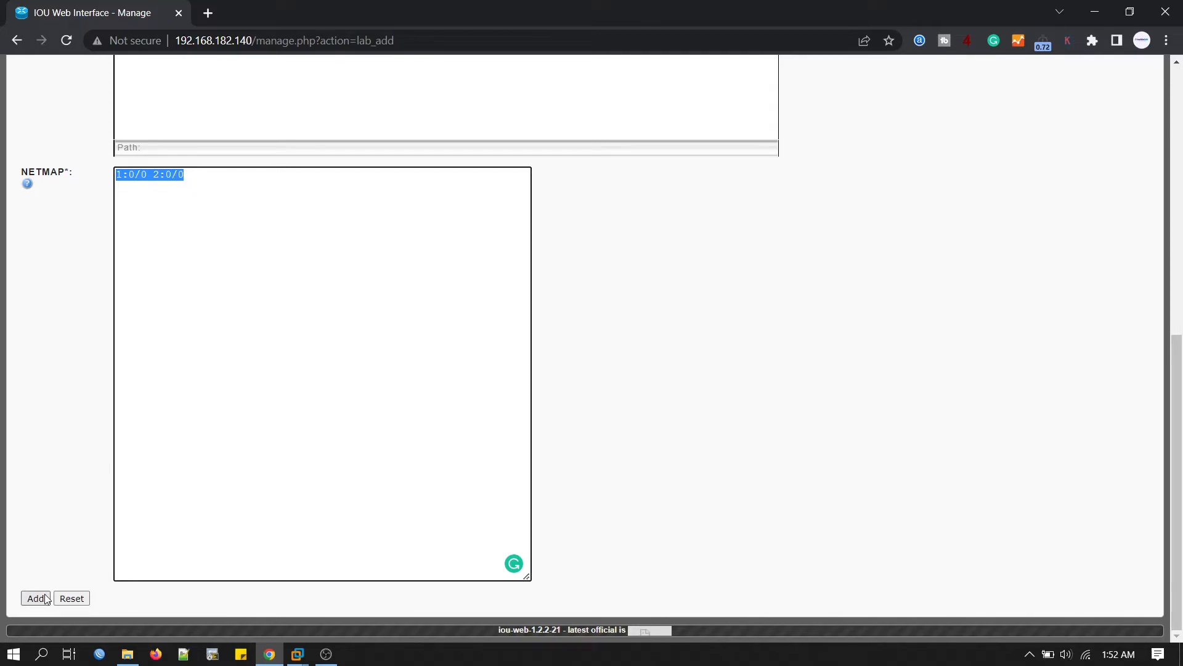
{"action": "mouse_move", "coordinate": [35, 602]}
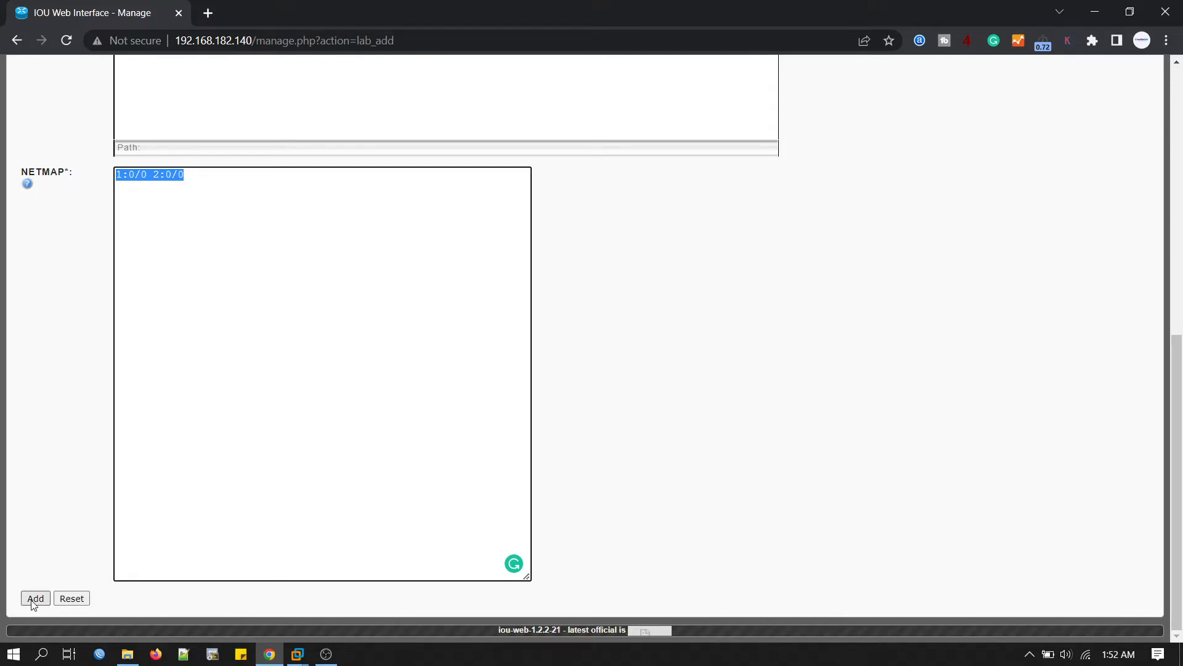
Create the lab and name its two devices R1 and R2.
{"action": "left_click", "coordinate": [35, 598]}
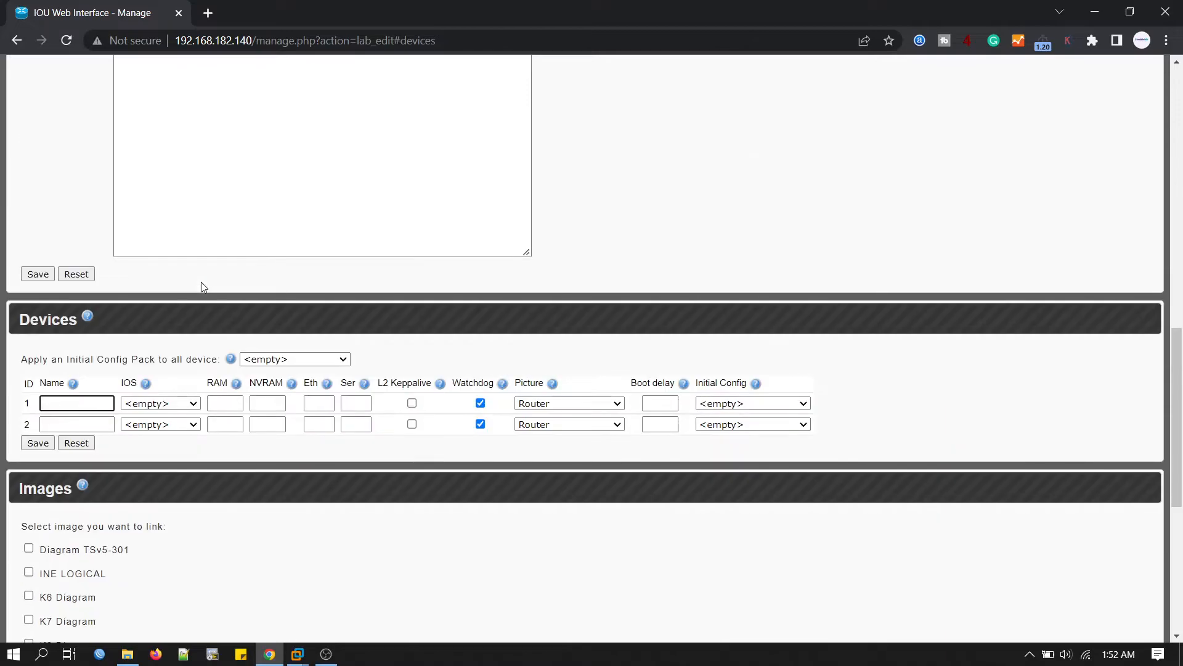
{"action": "scroll", "scroll_direction": "down", "scroll_amount": 3}
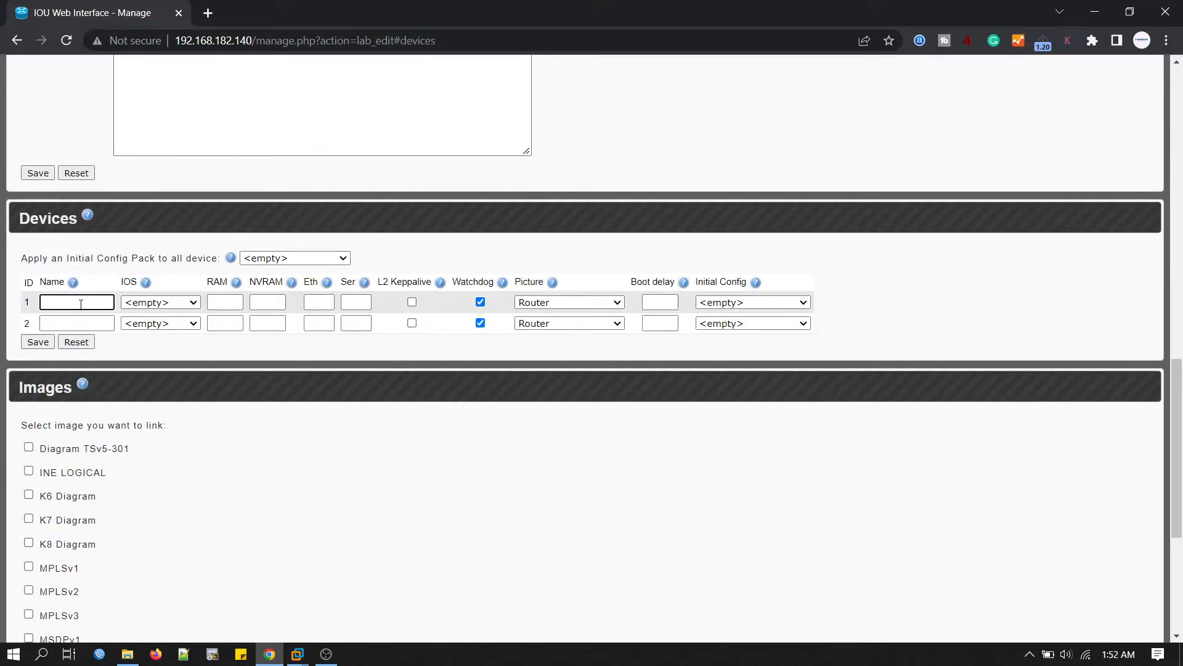
{"action": "type", "text": "R1"}
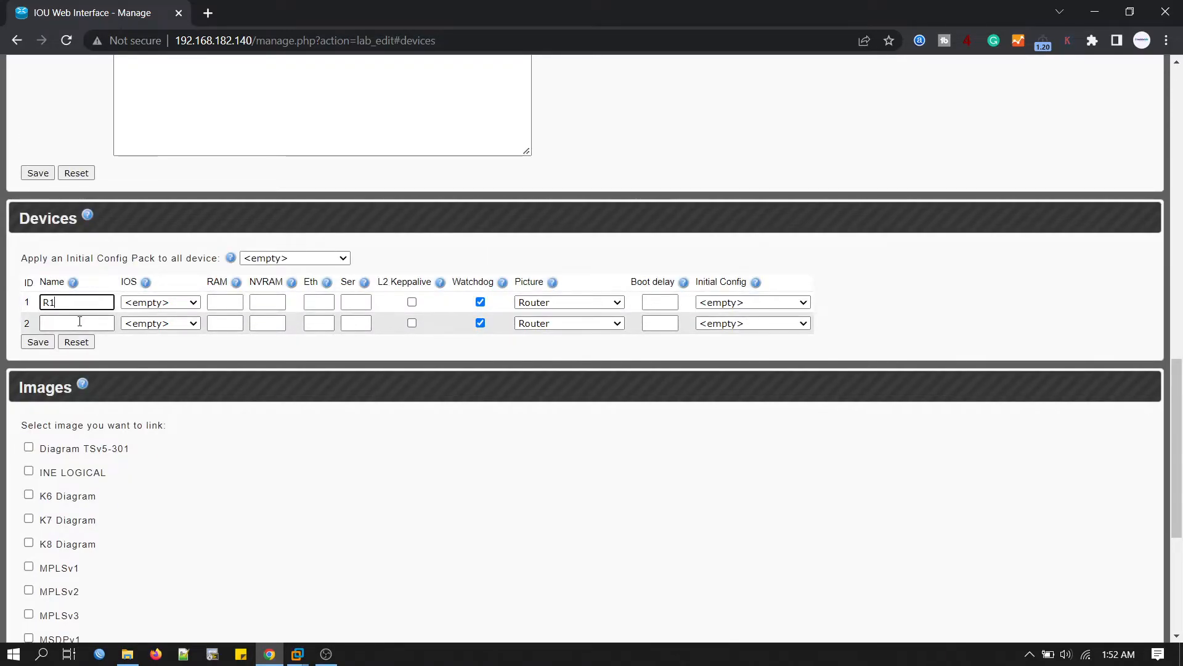
{"action": "type", "text": "R2"}
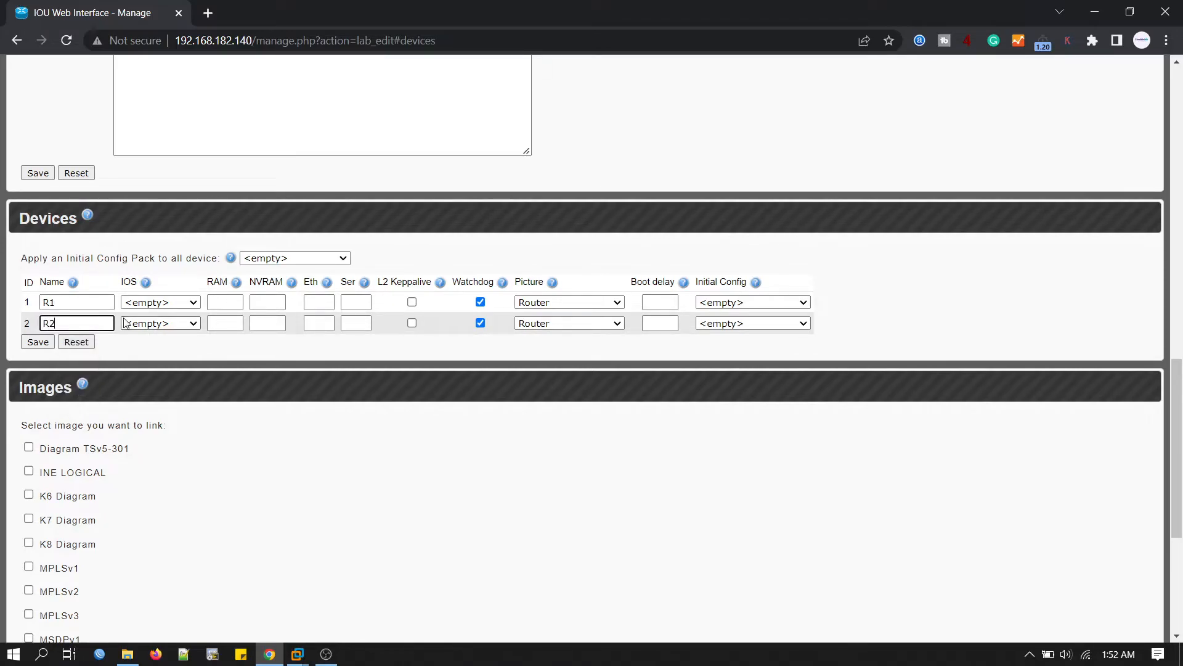
Give R1 and R2 the L3 15.0 image with 256 RAM, 128 NVRAM and one Ethernet, then save.
{"action": "left_click", "coordinate": [159, 302]}
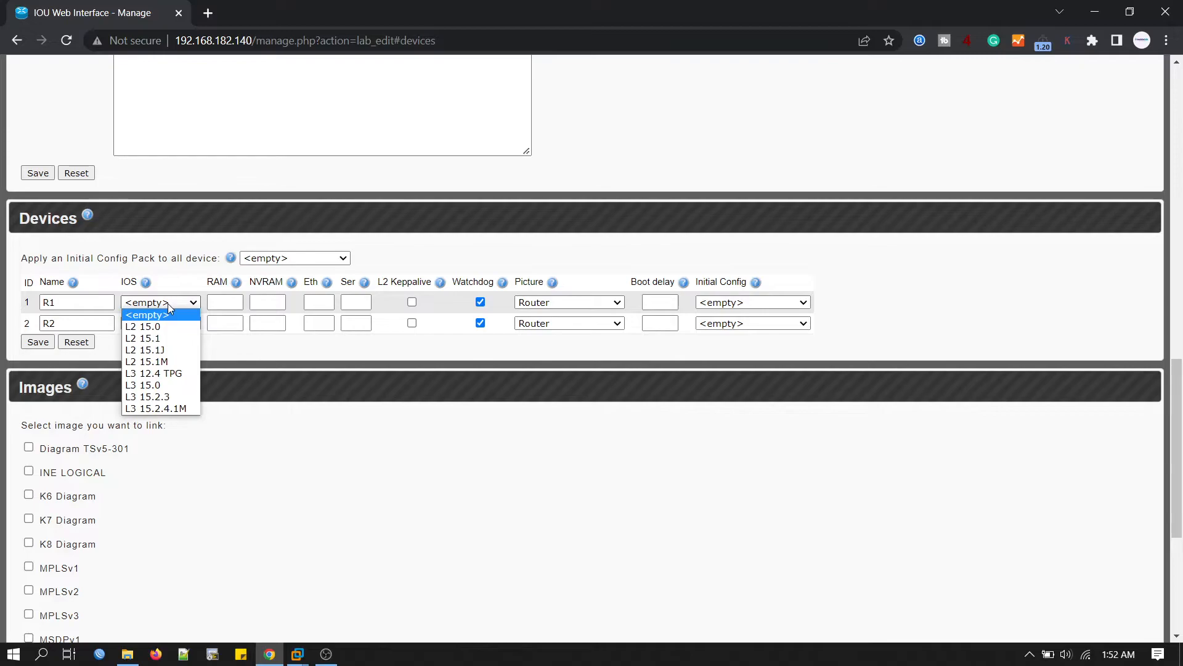
{"action": "mouse_move", "coordinate": [147, 396]}
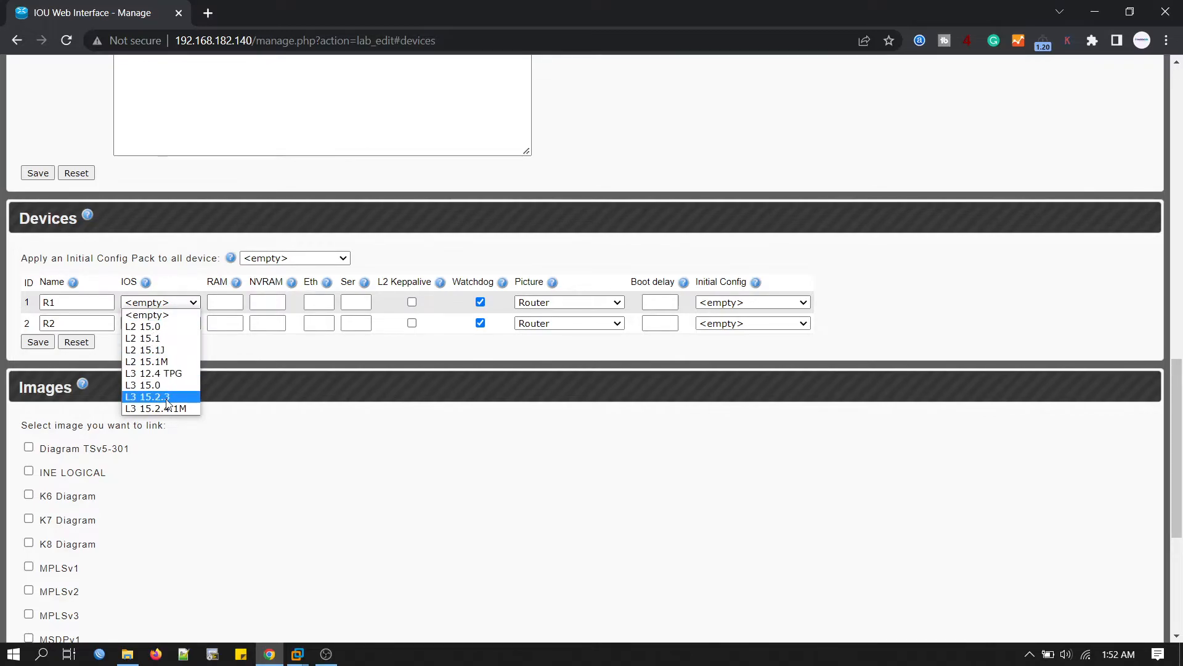
{"action": "left_click", "coordinate": [142, 384]}
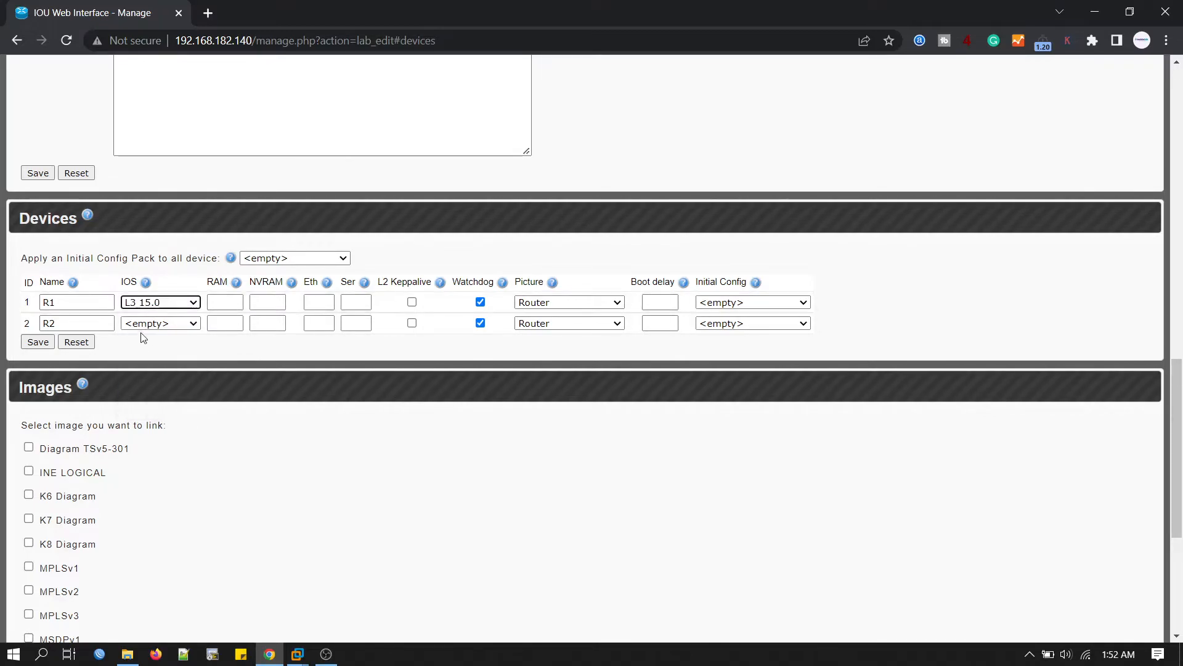
{"action": "left_click", "coordinate": [160, 323]}
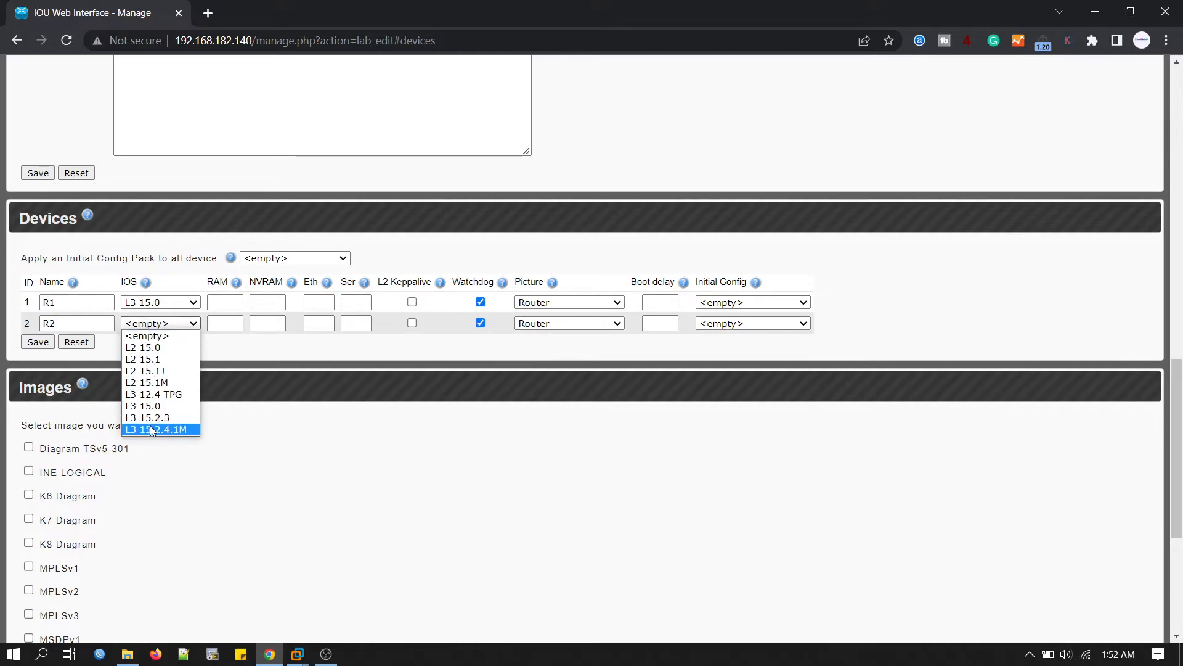
{"action": "left_click", "coordinate": [142, 406]}
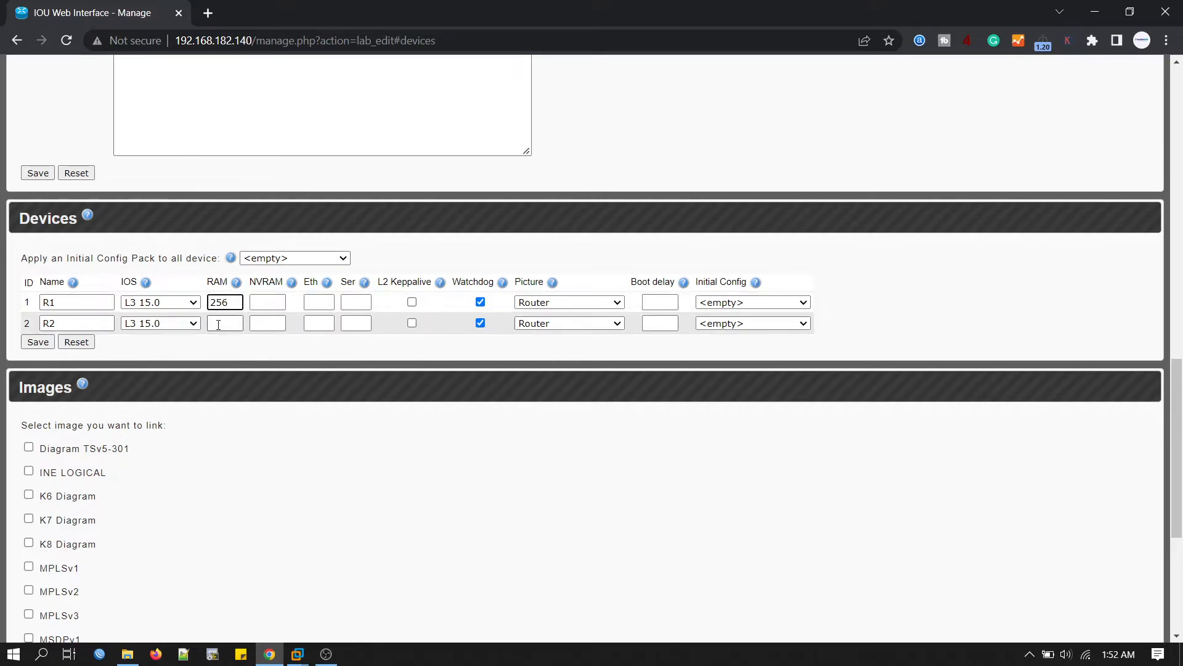
{"action": "type", "text": "256"}
{"action": "left_click", "coordinate": [319, 302]}
{"action": "type", "text": "1"}
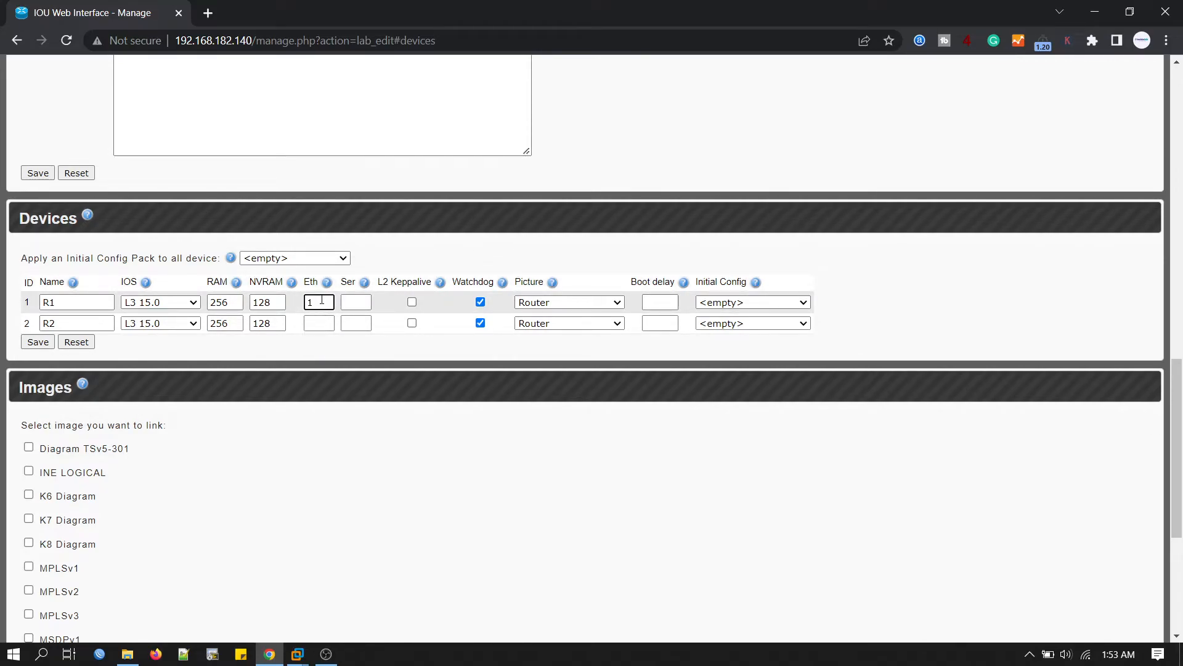
{"action": "left_click", "coordinate": [318, 323]}
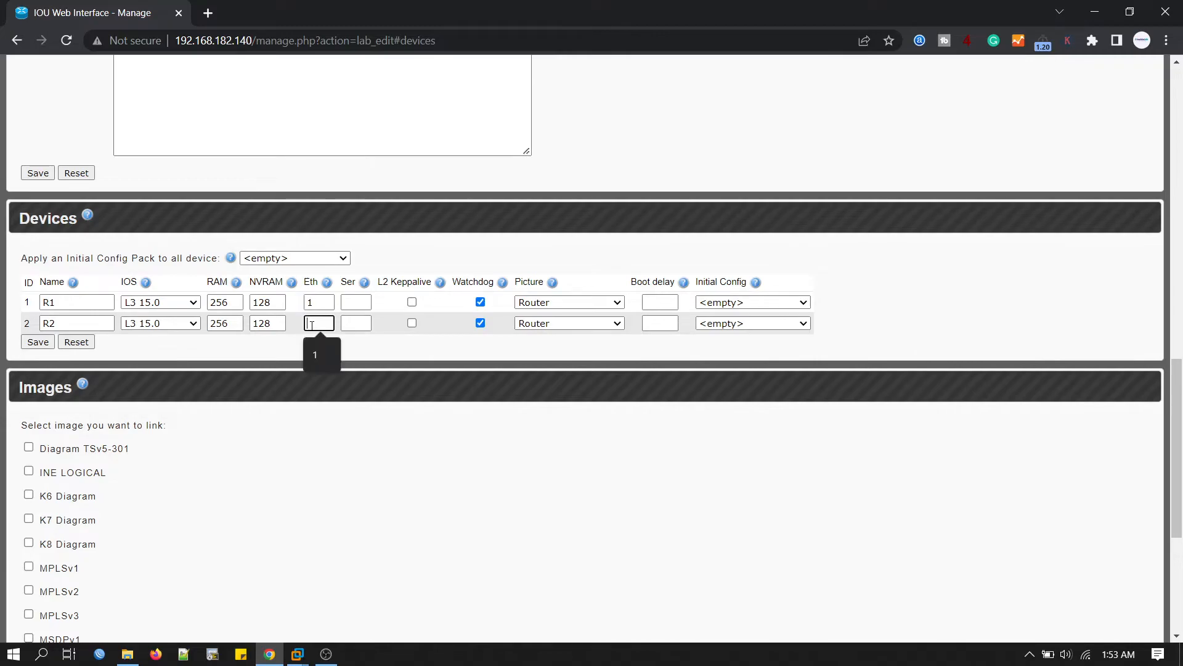
{"action": "type", "text": "1"}
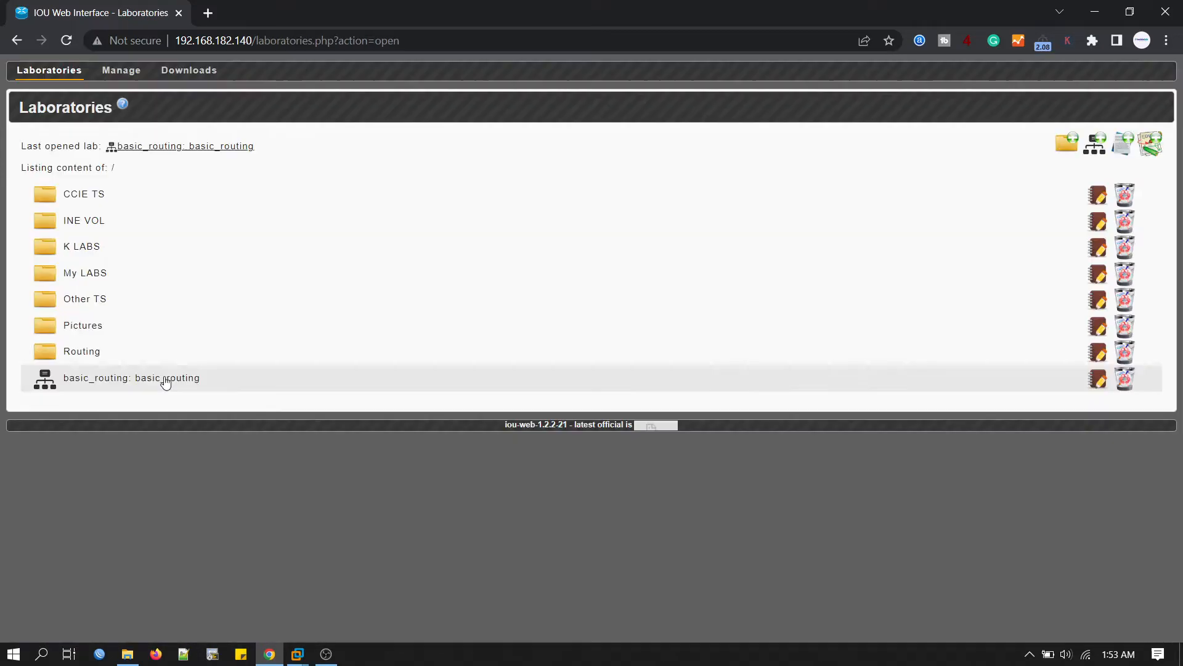
Open basic_routing, place R1 to the right of R2 in the diagram, and start a console to R2.
{"action": "left_click", "coordinate": [132, 378]}
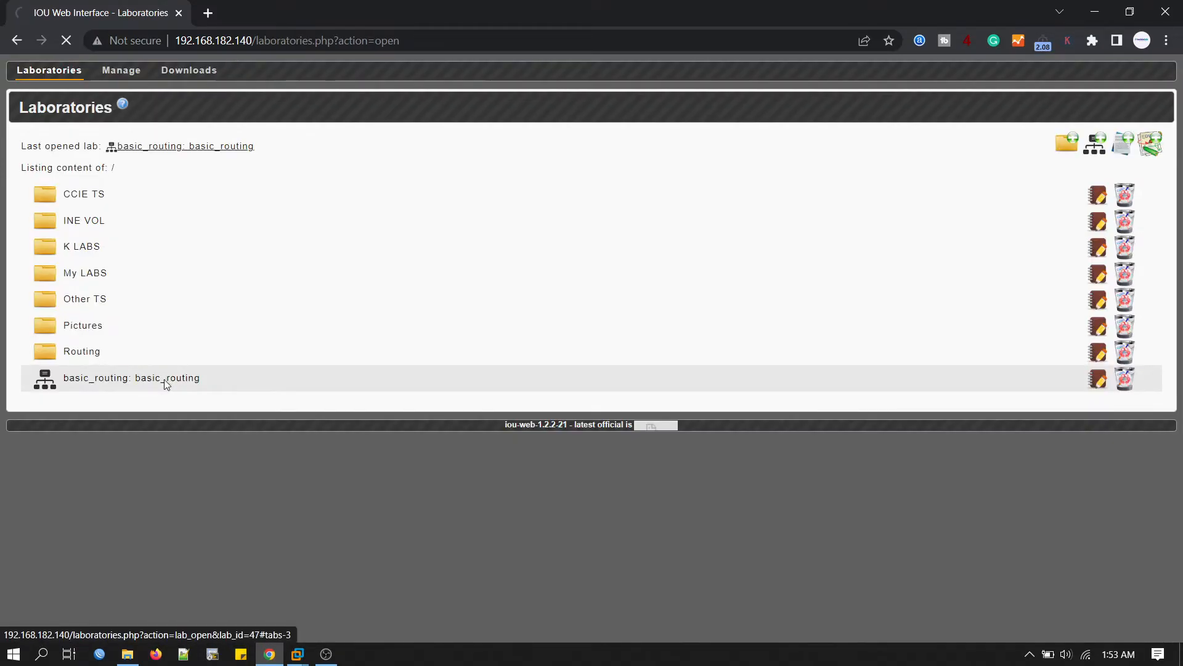
{"action": "left_click", "coordinate": [132, 377]}
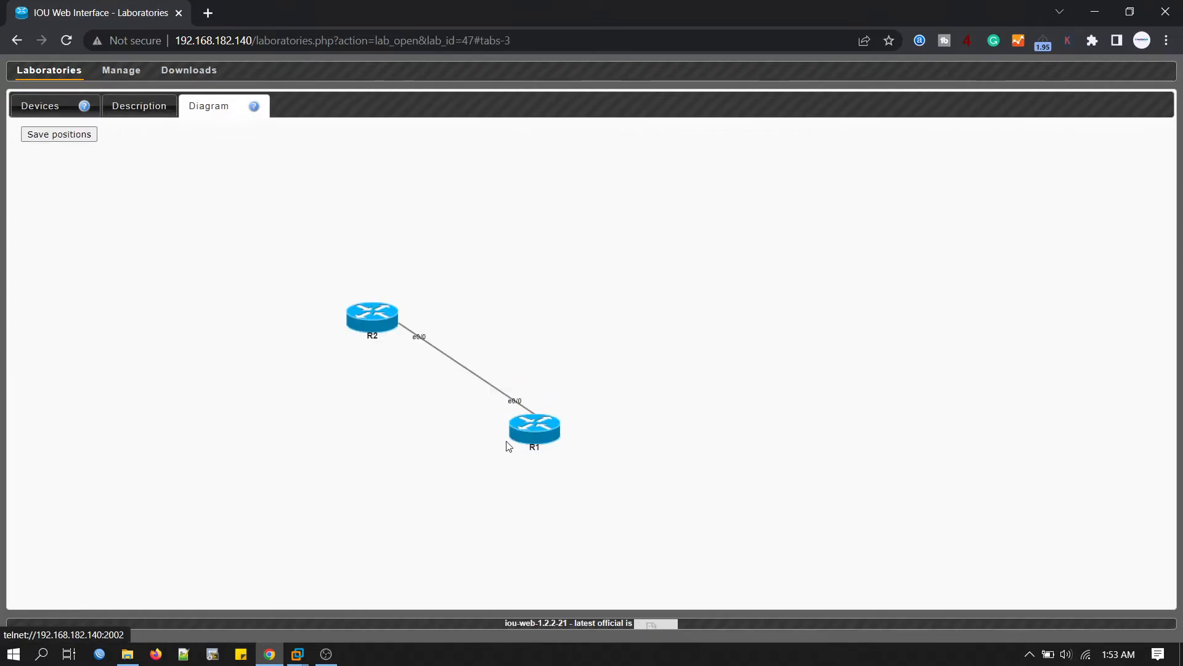
{"action": "left_click_drag", "start_coordinate": [534, 430], "coordinate": [625, 355]}
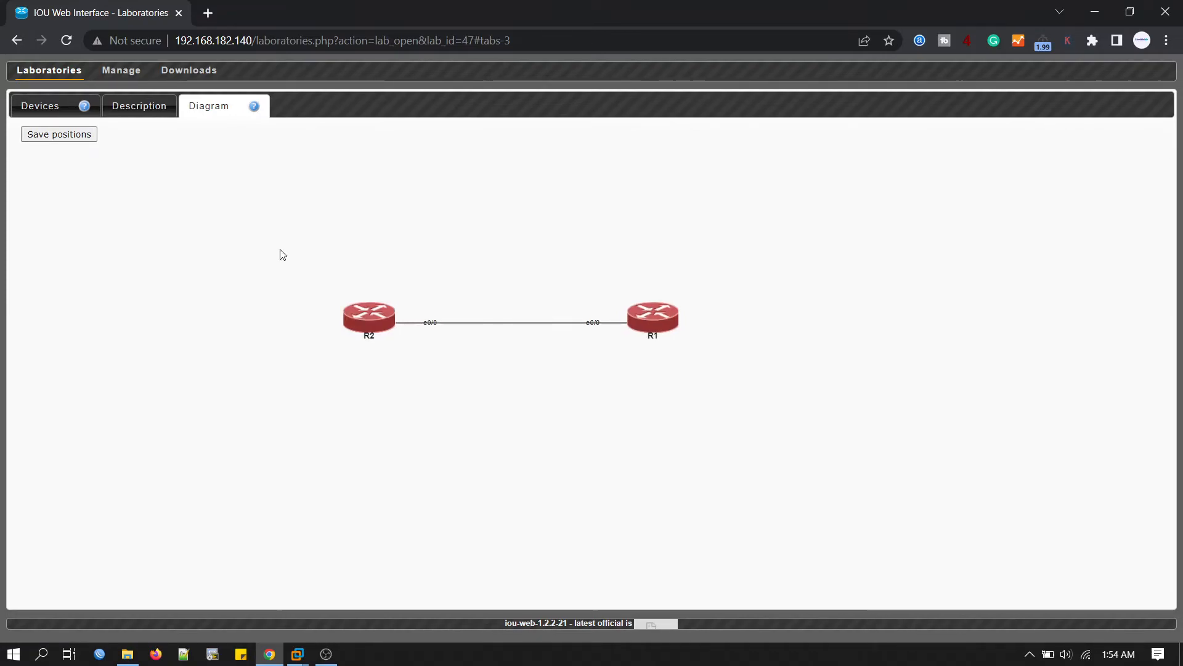
{"action": "left_click", "coordinate": [39, 106]}
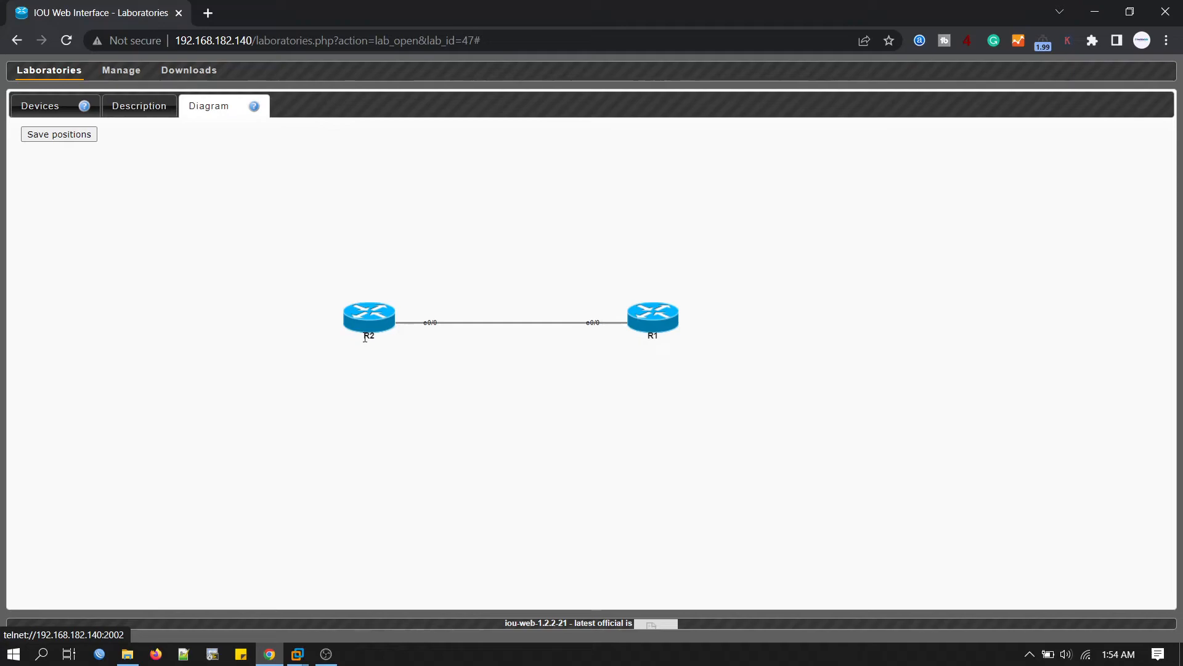
{"action": "double_click", "coordinate": [368, 316]}
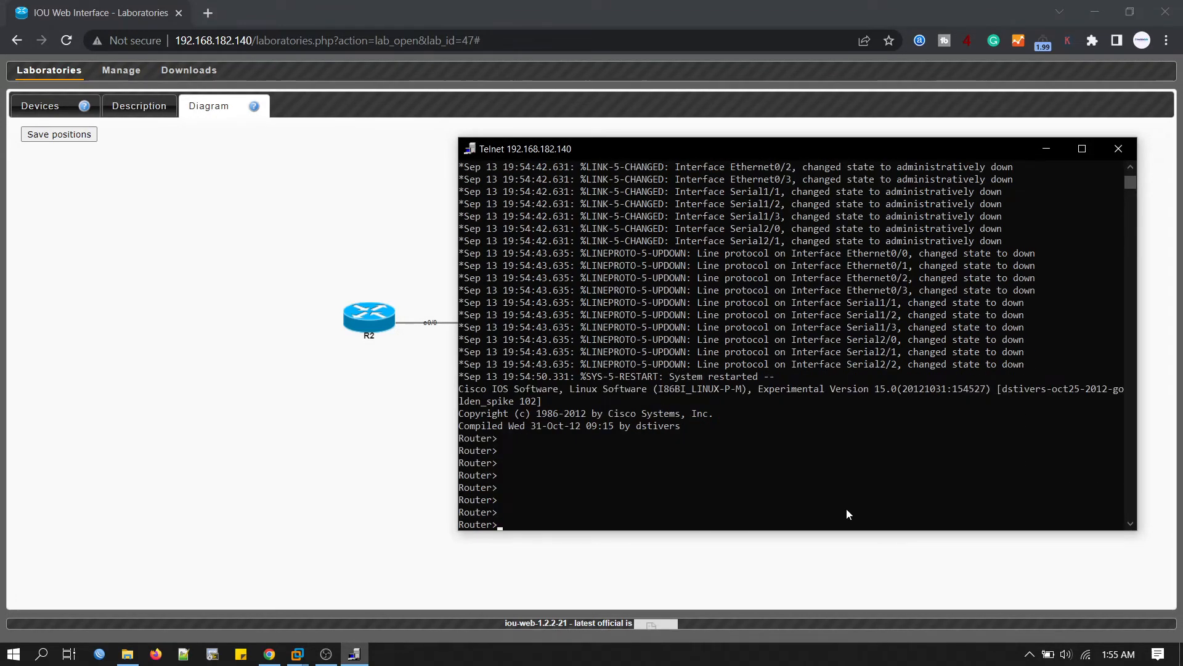
Reach the Router> prompt in R2's console, close it, and rearrange R1 left of R2.
{"action": "type", "text": "en"}
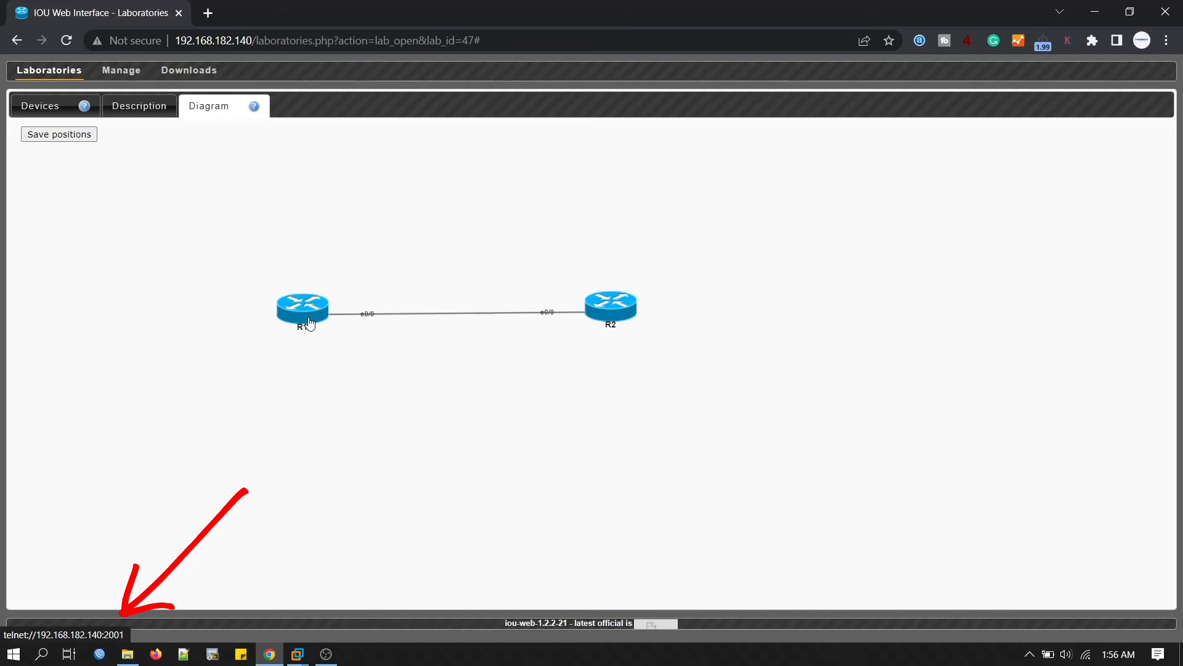
{"action": "mouse_move", "coordinate": [610, 308]}
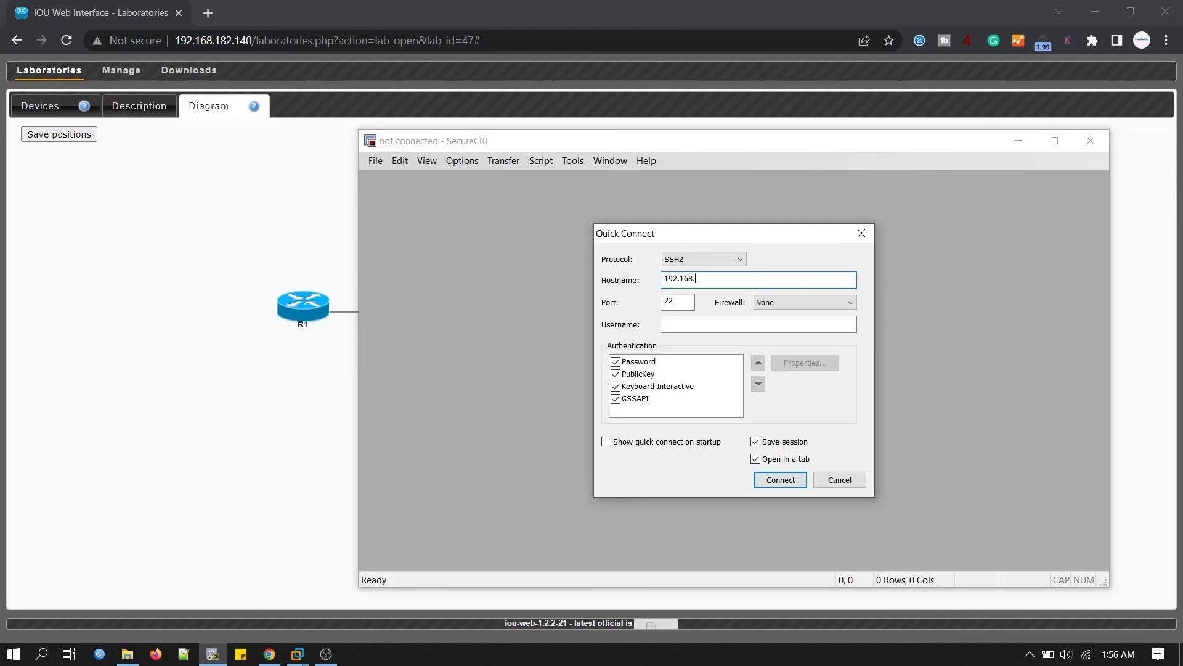
Enter host 192.168.182.140 in Quick Connect and close the dialog to show the session tab.
{"action": "type", "text": "182.1"}
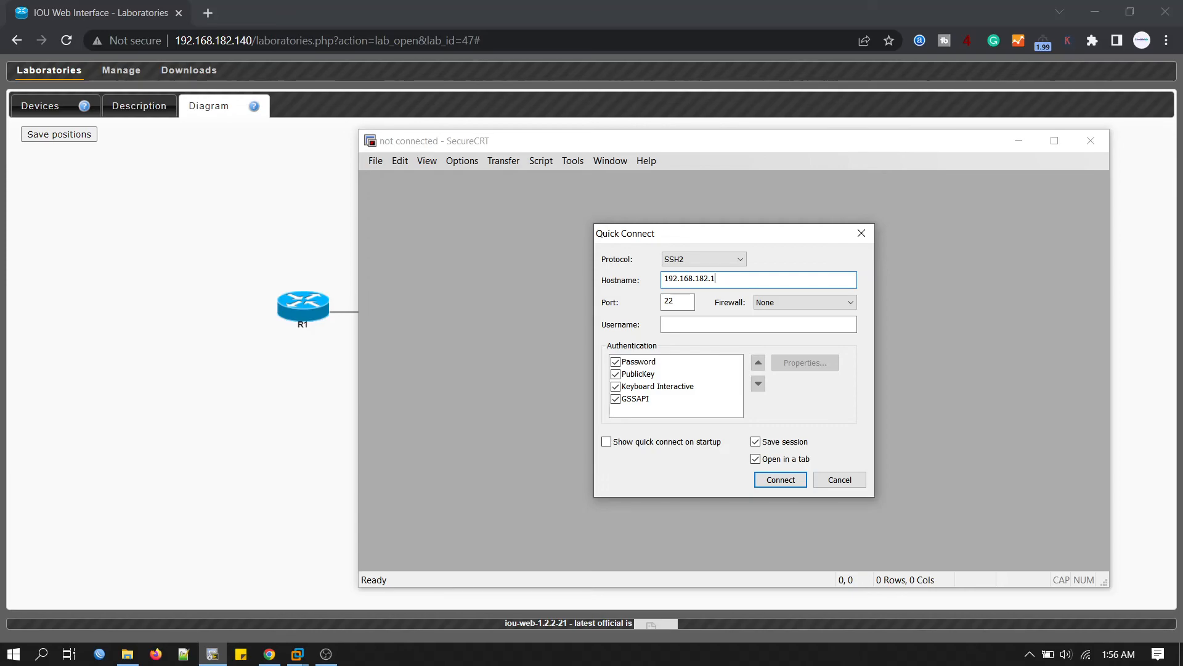
{"action": "left_click", "coordinate": [779, 480]}
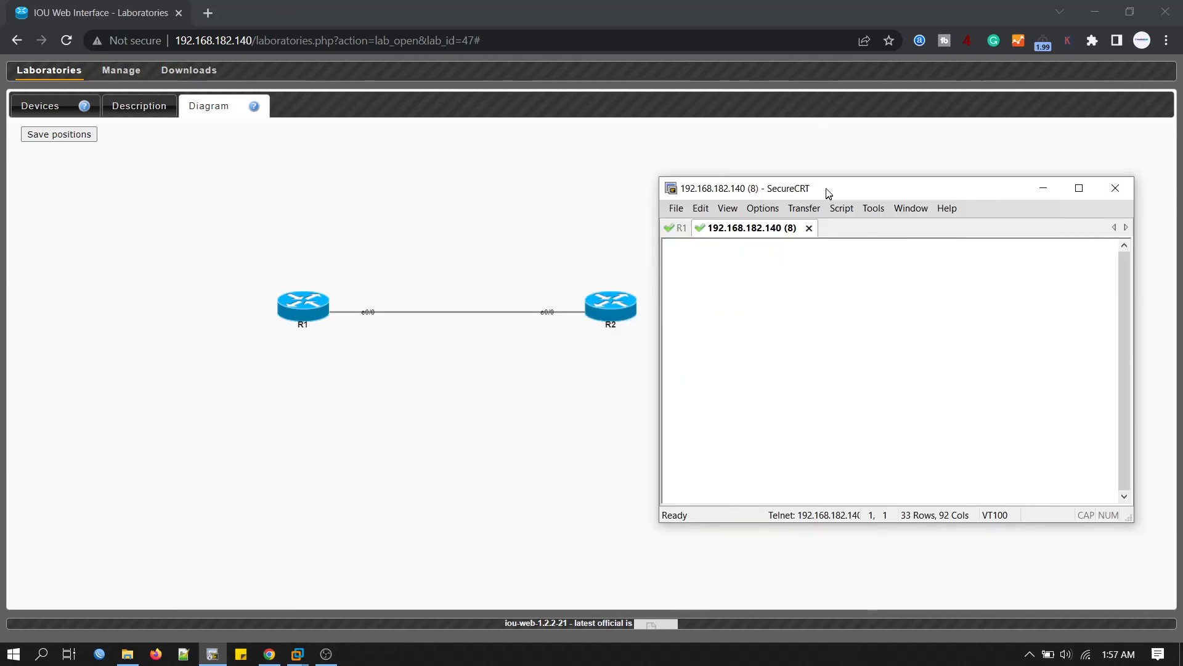